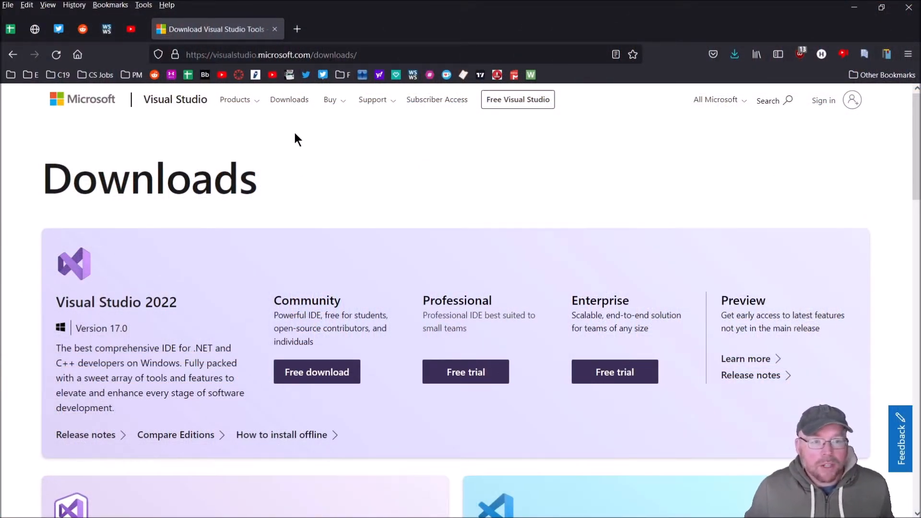
mouse_move(361, 162)
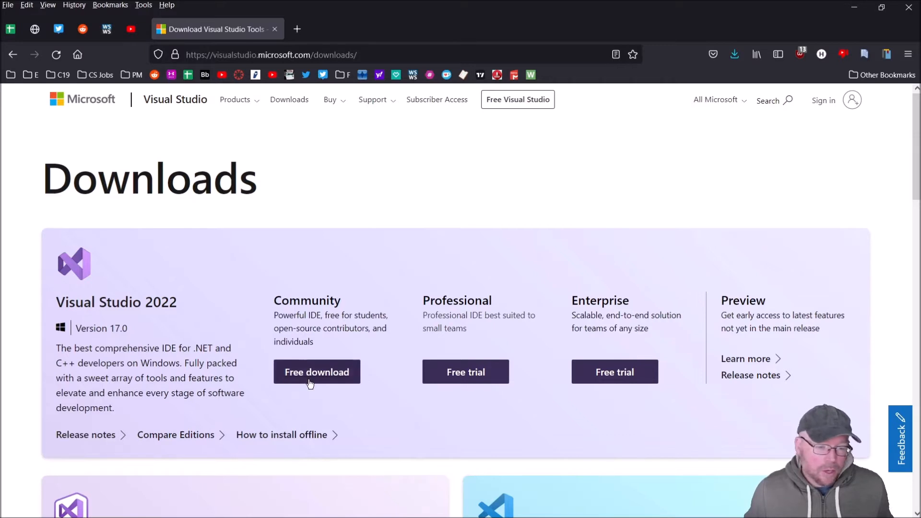
mouse_move(287, 276)
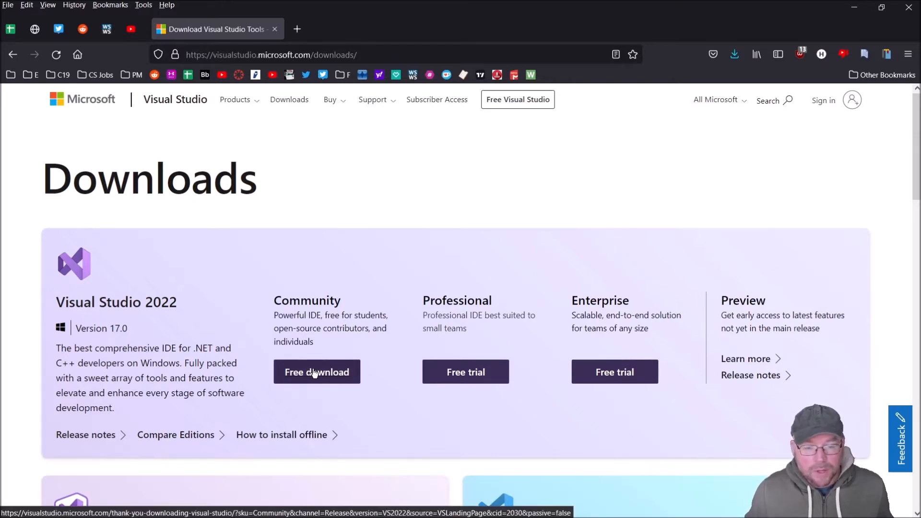
Download the Visual Studio Community installer and save VisualStudioSetup.exe into Desktop\VS Demo
left_click(317, 372)
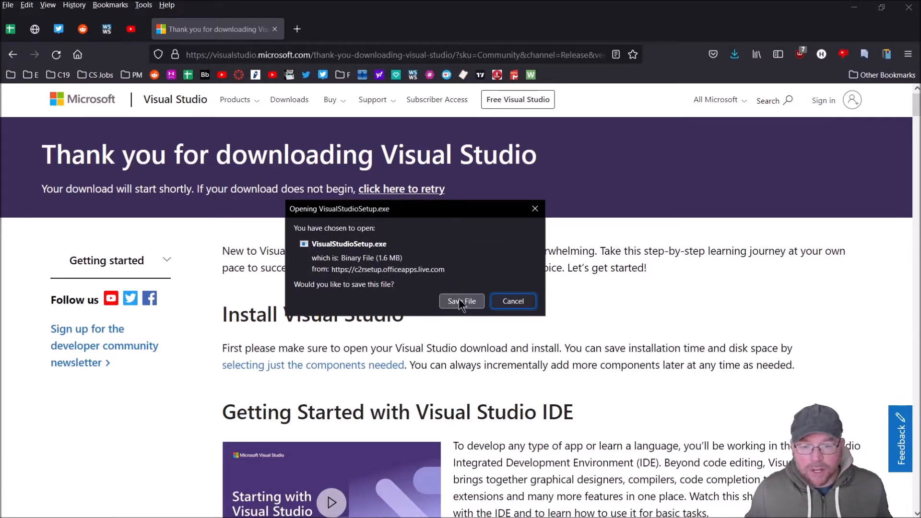
left_click(462, 301)
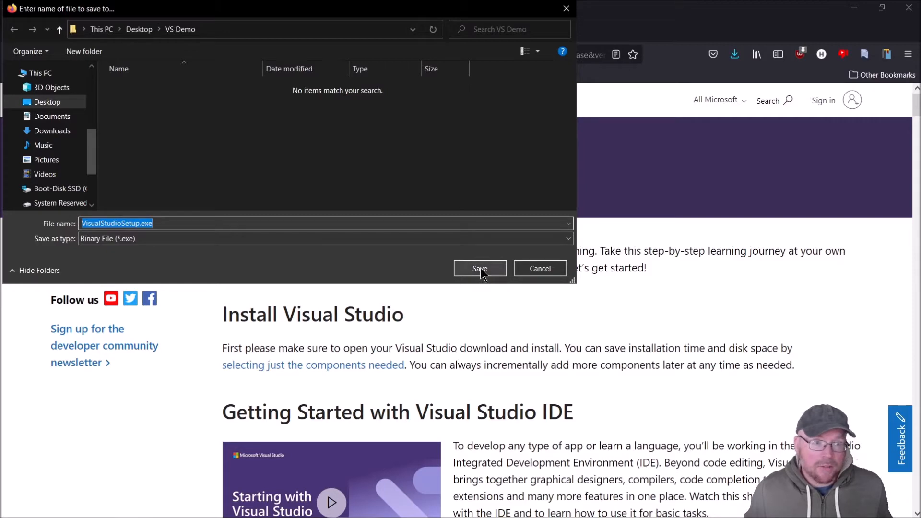
left_click(479, 269)
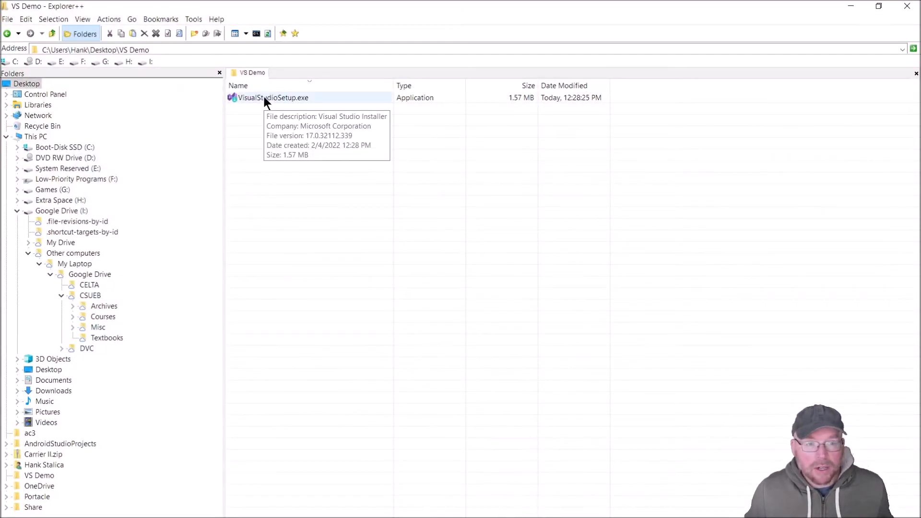
Run VisualStudioSetup.exe and accept the terms to let the installer prepare
double_click(272, 97)
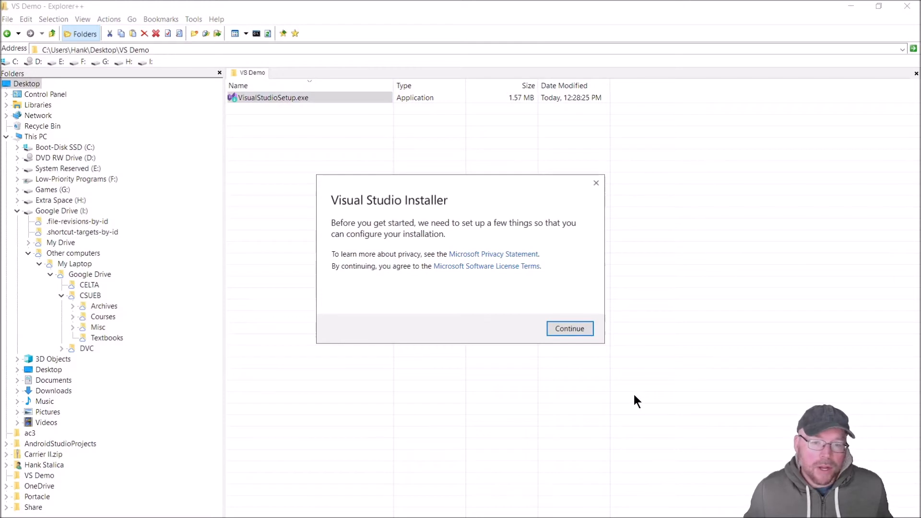
left_click(568, 328)
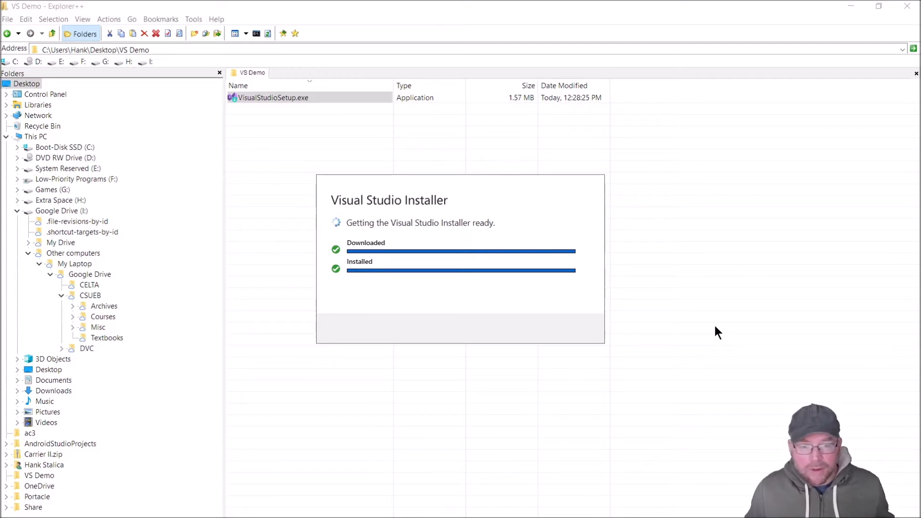
mouse_move(507, 196)
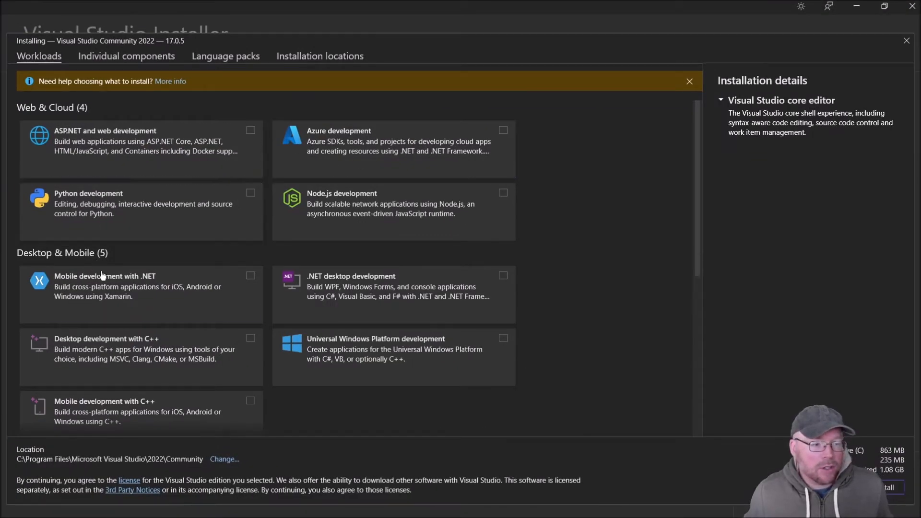
mouse_move(397, 162)
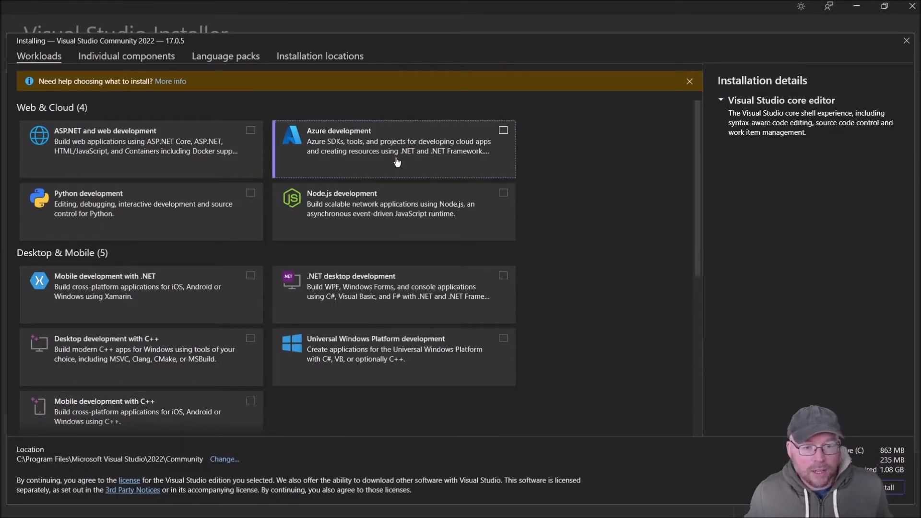
mouse_move(73, 363)
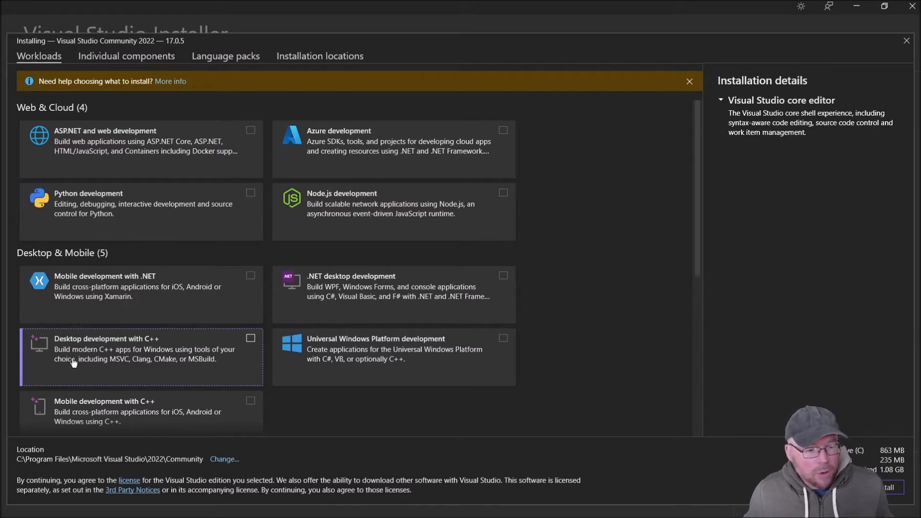
mouse_move(257, 347)
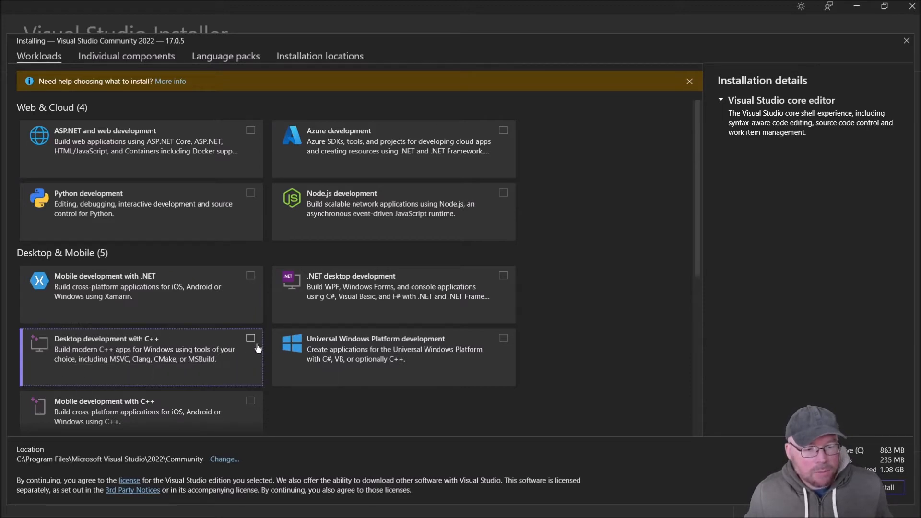
Select the Desktop development with C++ workload and start installing Visual Studio Community 2022
left_click(251, 338)
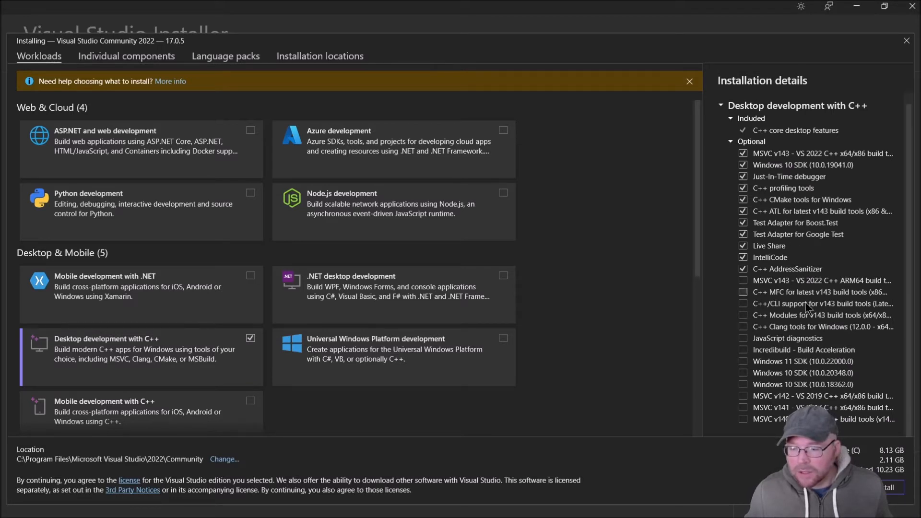
mouse_move(868, 387)
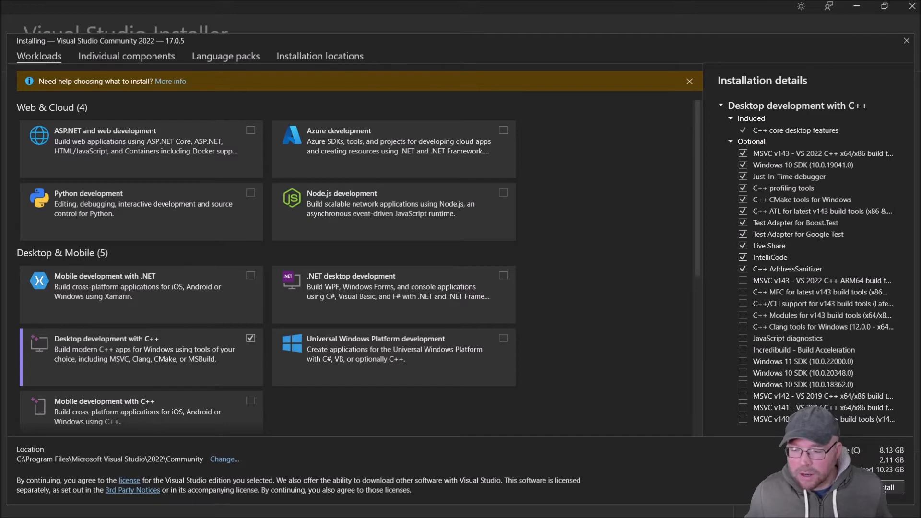
left_click(887, 487)
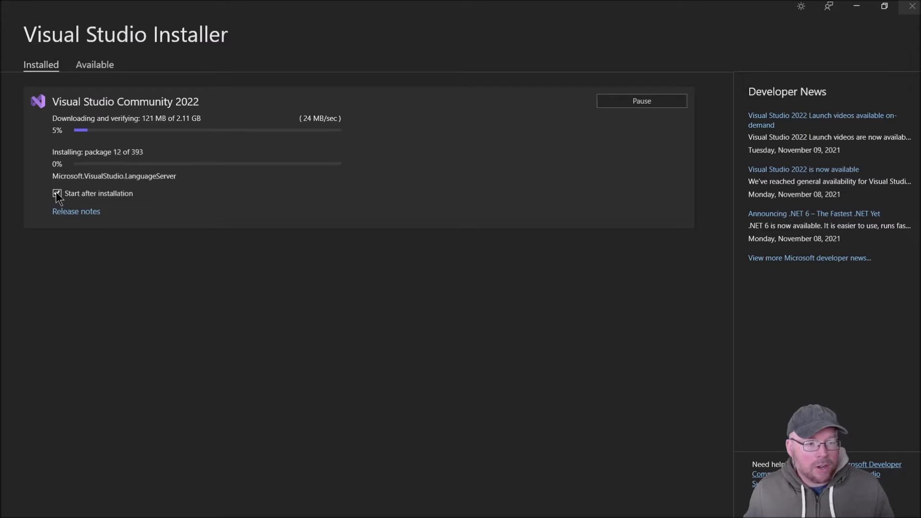
Disable Start after installation, then close Visual Studio Installer once installation finishes
left_click(57, 193)
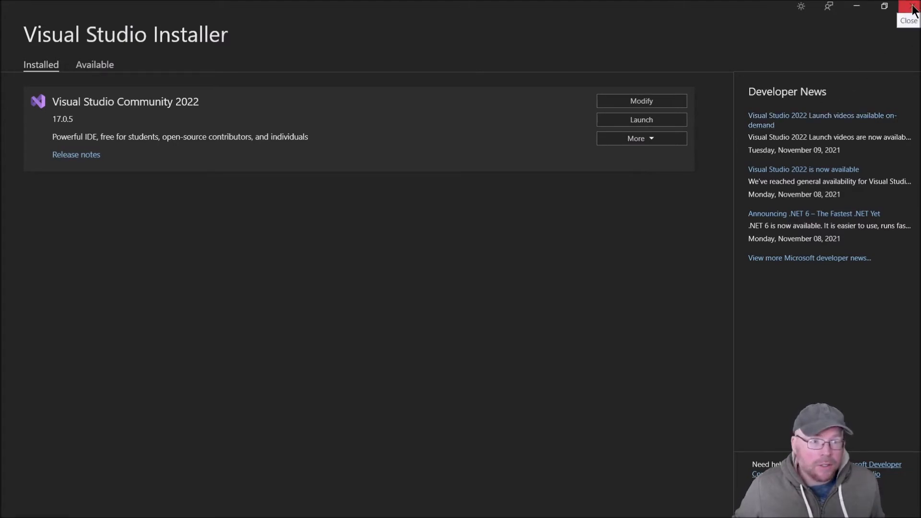
left_click(911, 6)
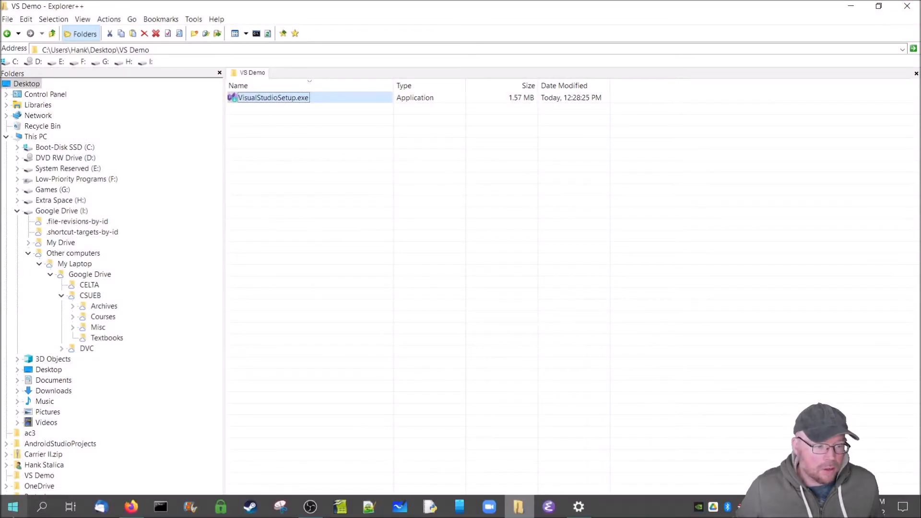
Launch Visual Studio 2022 from the Start menu's app list
left_click(12, 506)
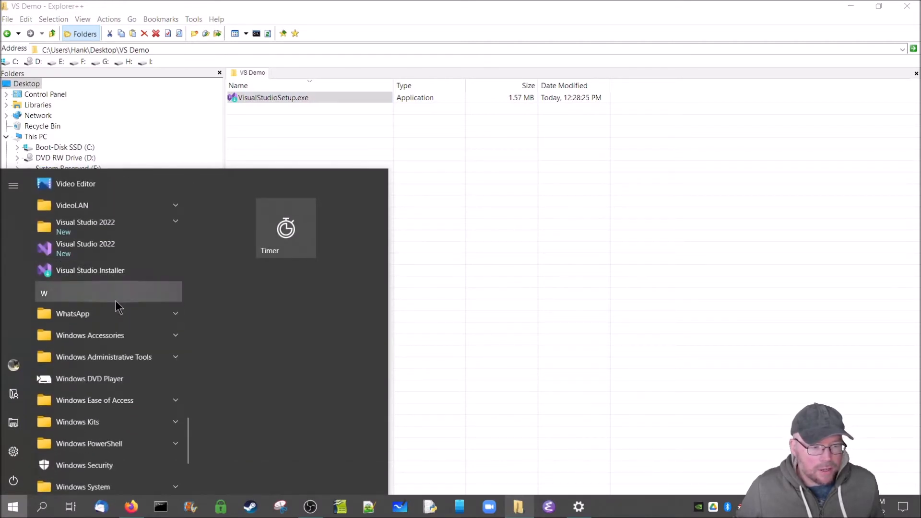
mouse_move(109, 248)
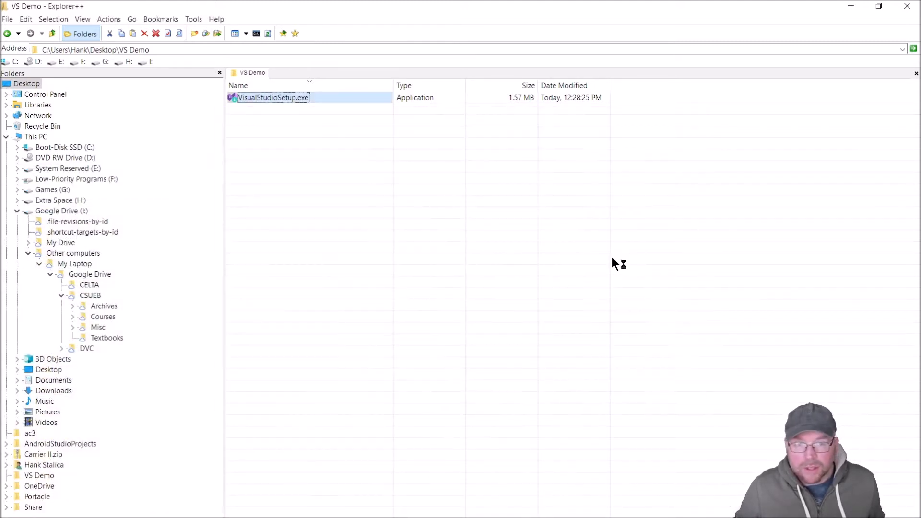
double_click(272, 98)
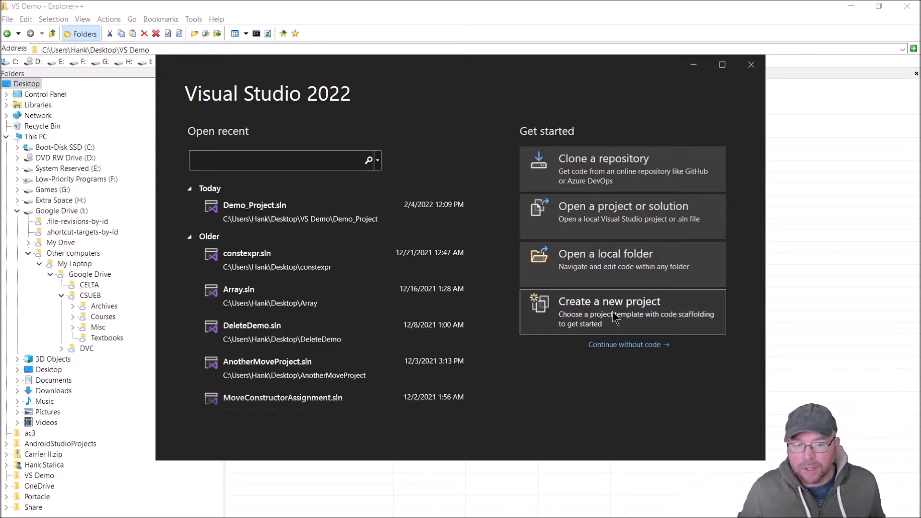
Create a new project from the C++ Empty Project template
left_click(609, 301)
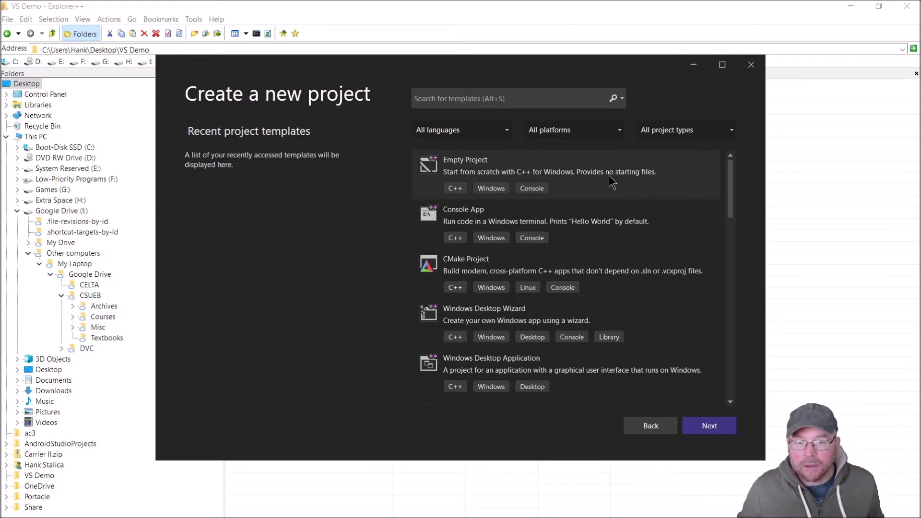
mouse_move(615, 180)
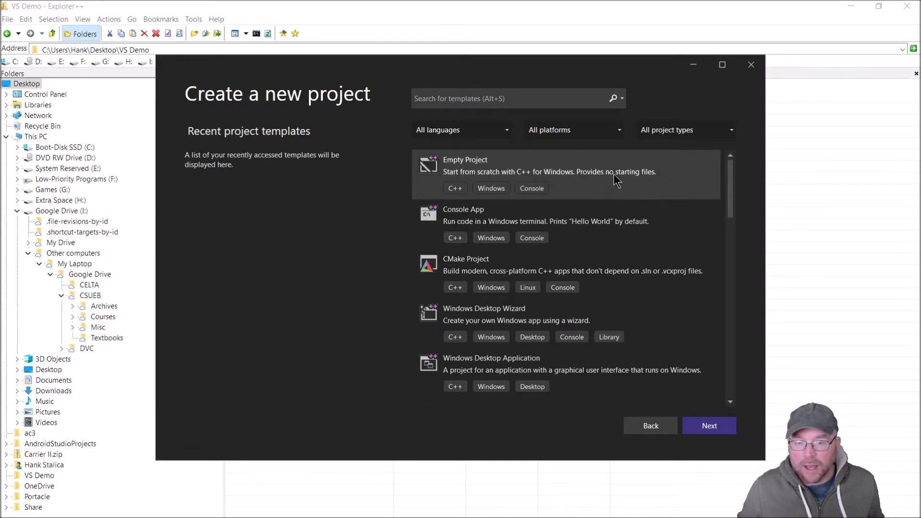
mouse_move(779, 421)
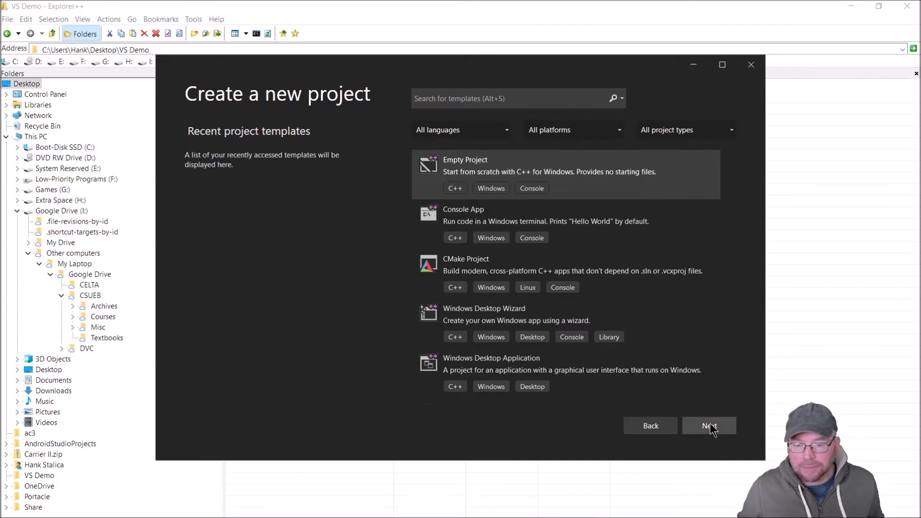
left_click(709, 425)
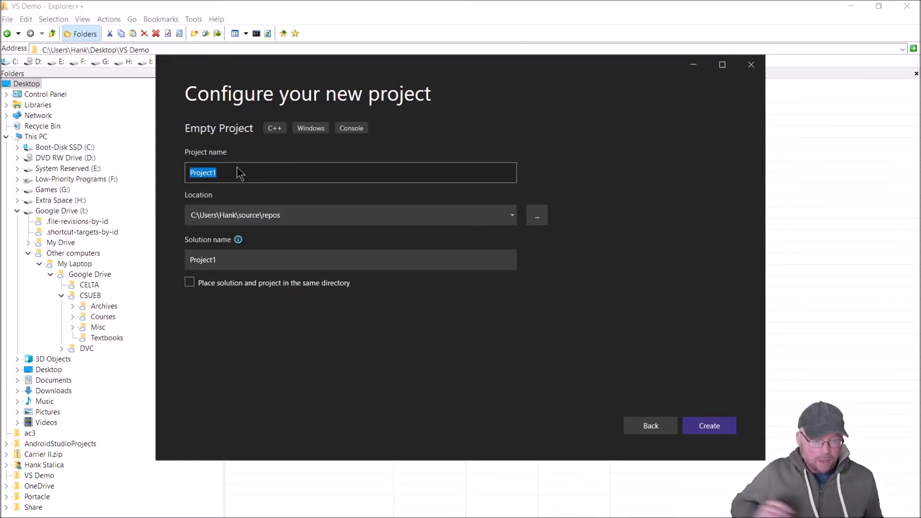
Name the project HelloWorld and set its location to Desktop\VS Demo
type("Hello")
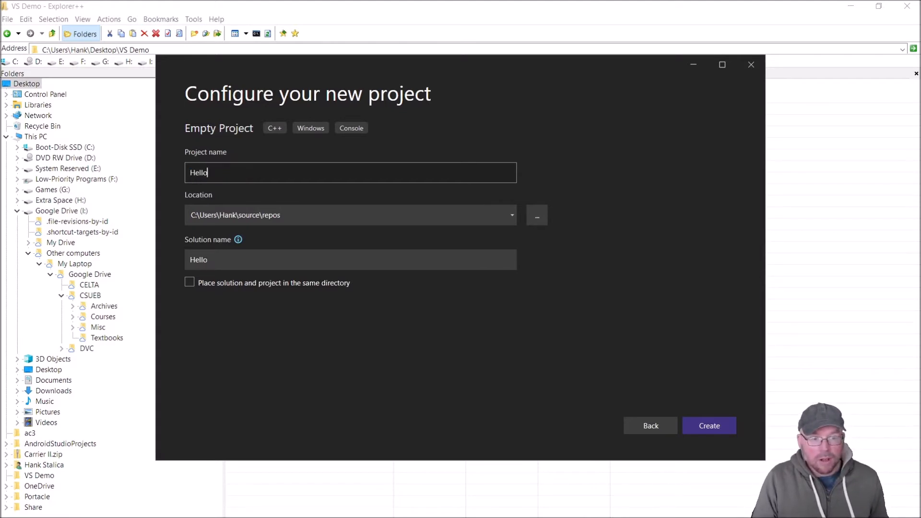
type("World")
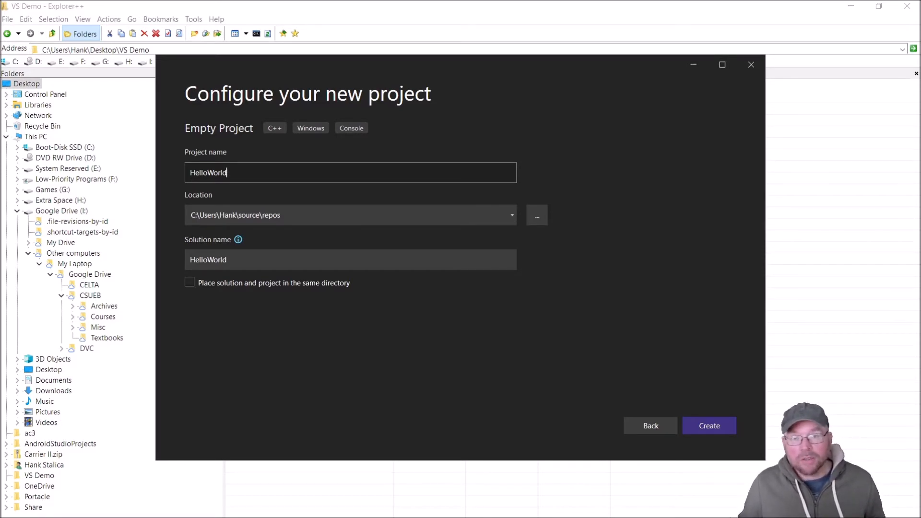
mouse_move(466, 262)
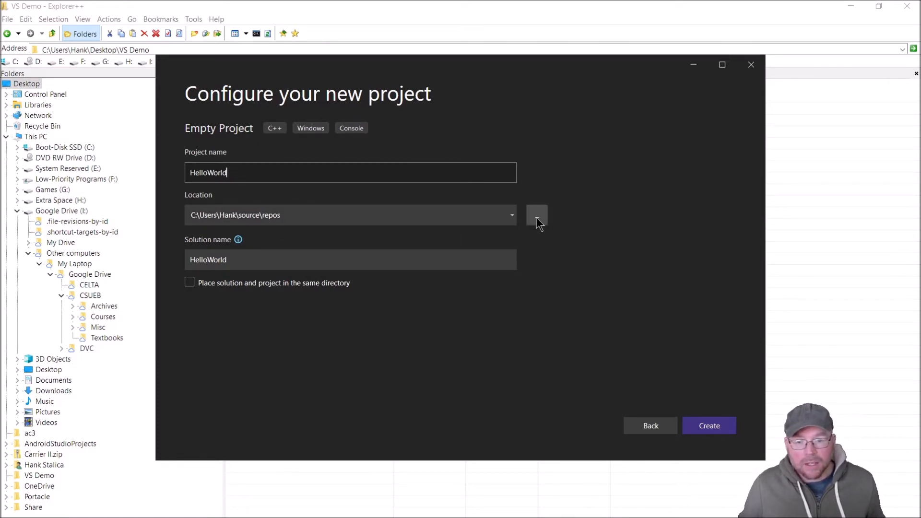
left_click(536, 215)
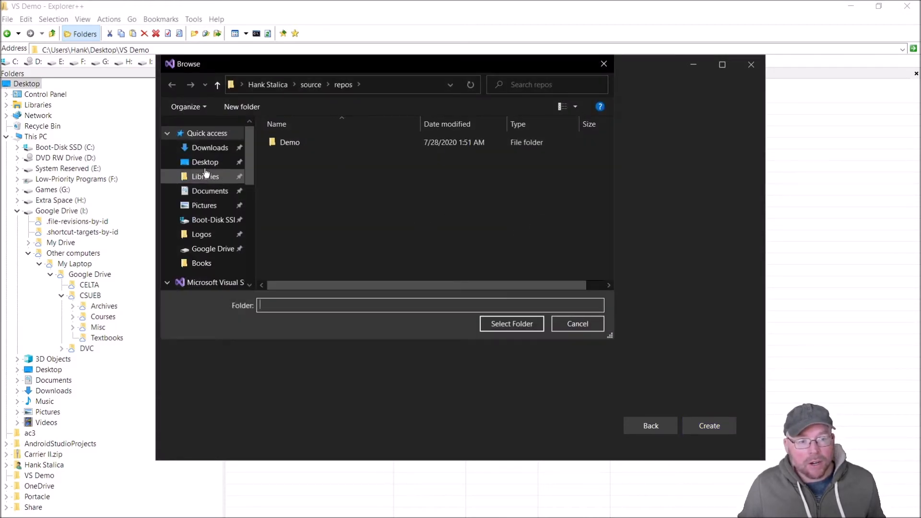
left_click(204, 161)
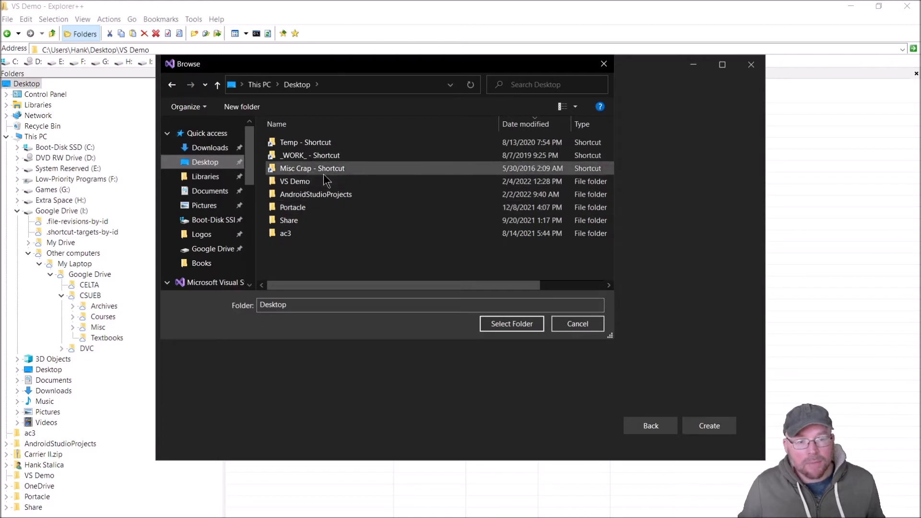
left_click(296, 181)
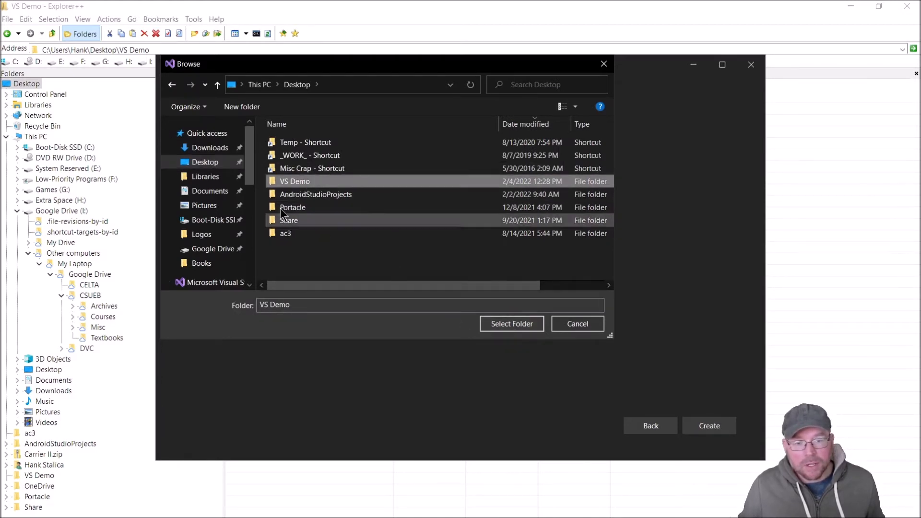
left_click(510, 324)
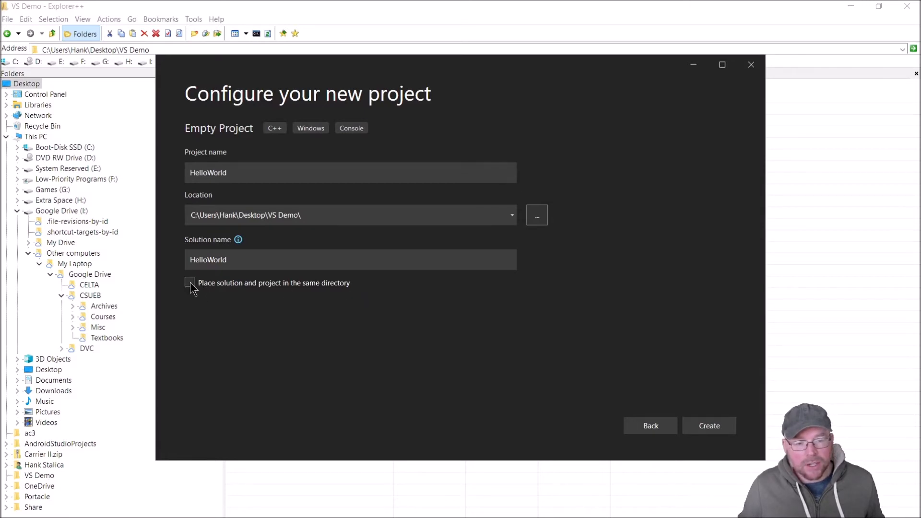
Place solution and project in the same directory and create the project
left_click(189, 283)
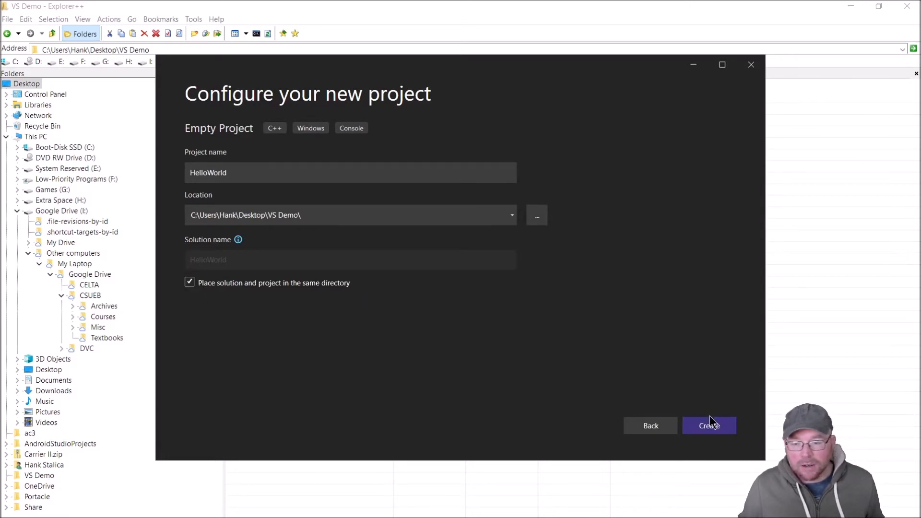
left_click(708, 426)
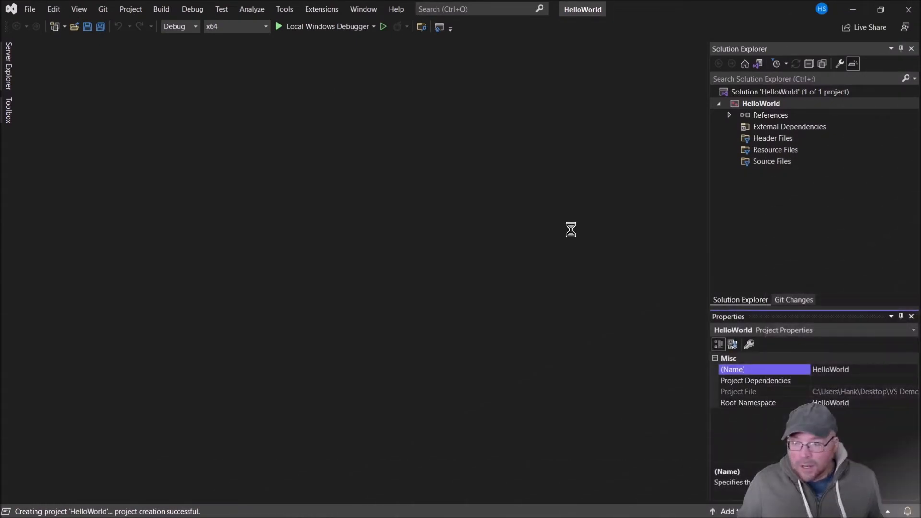
mouse_move(358, 399)
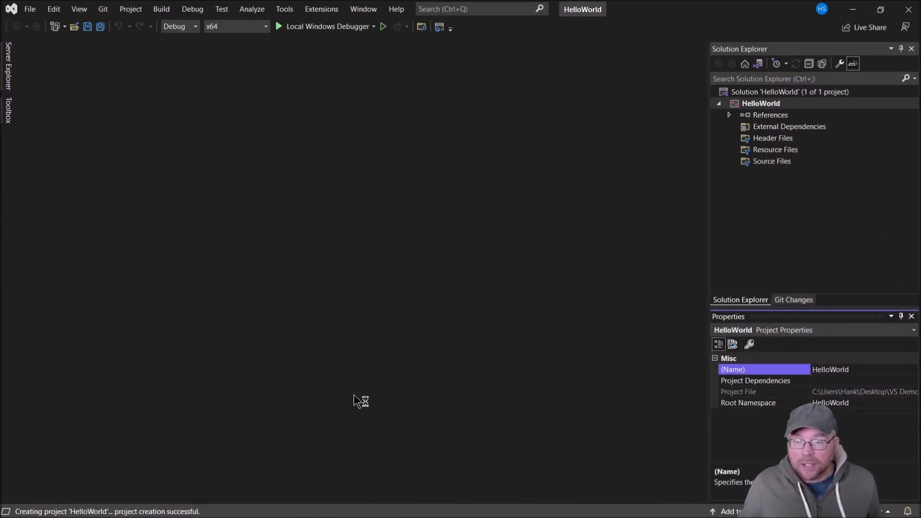
mouse_move(457, 340)
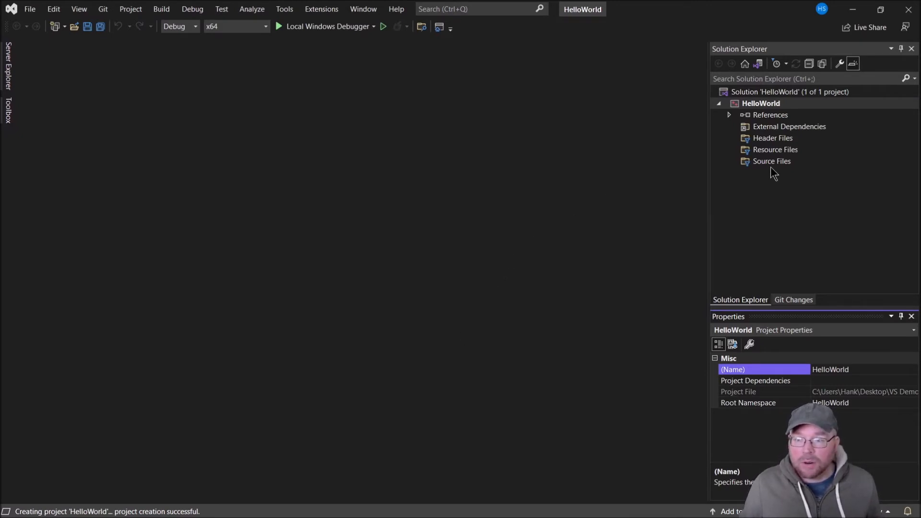
Add a new item named main.cpp under Source Files
right_click(772, 161)
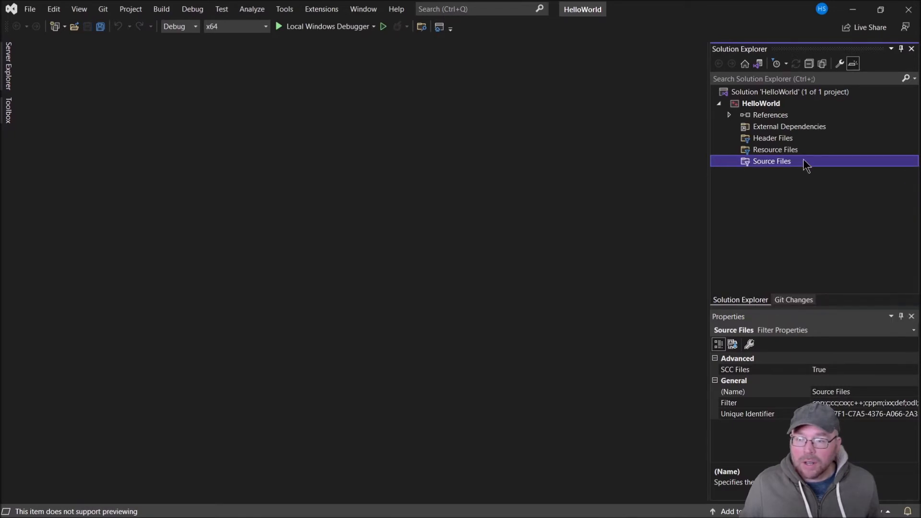
right_click(771, 161)
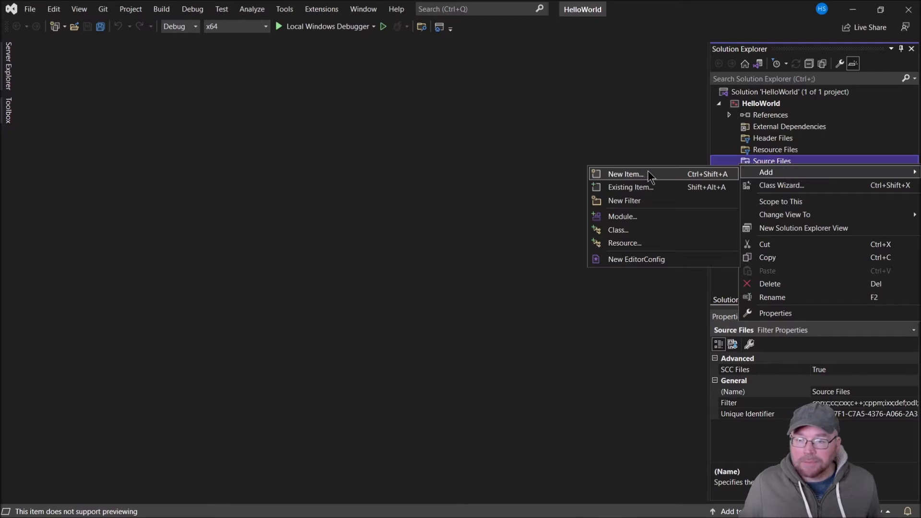
left_click(624, 174)
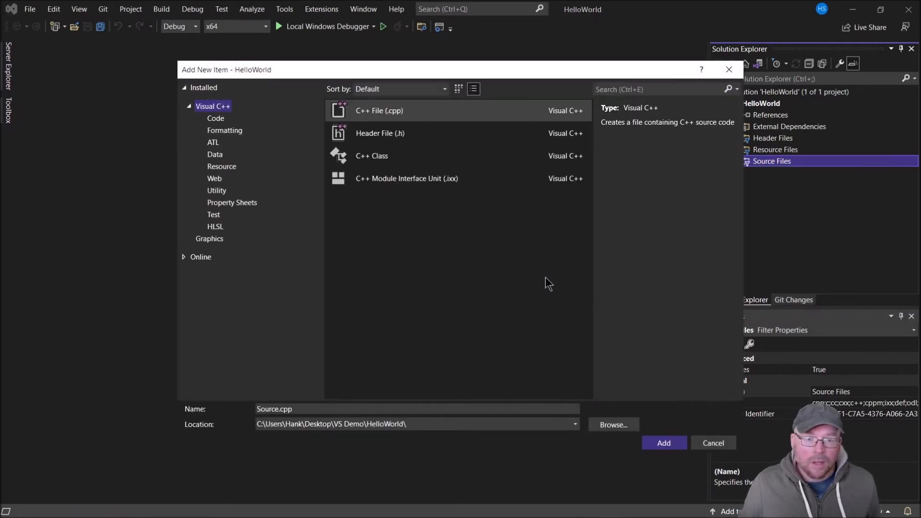
left_click(379, 110)
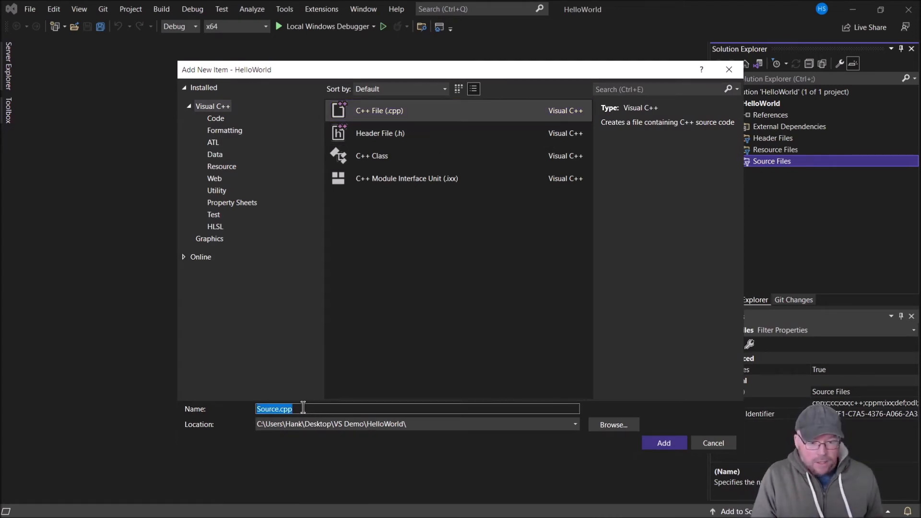
type("main.cpp")
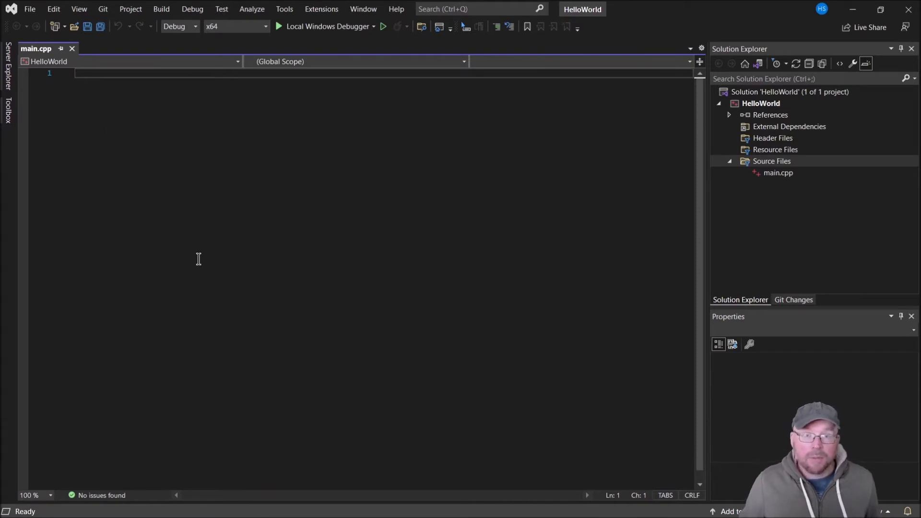
mouse_move(218, 270)
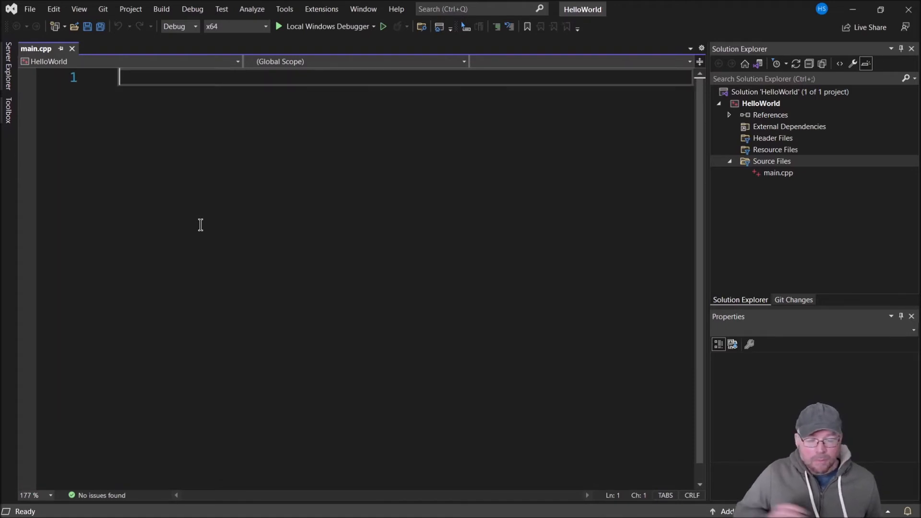
Write the include, using namespace std, and an int main() returning 0
type("#inc")
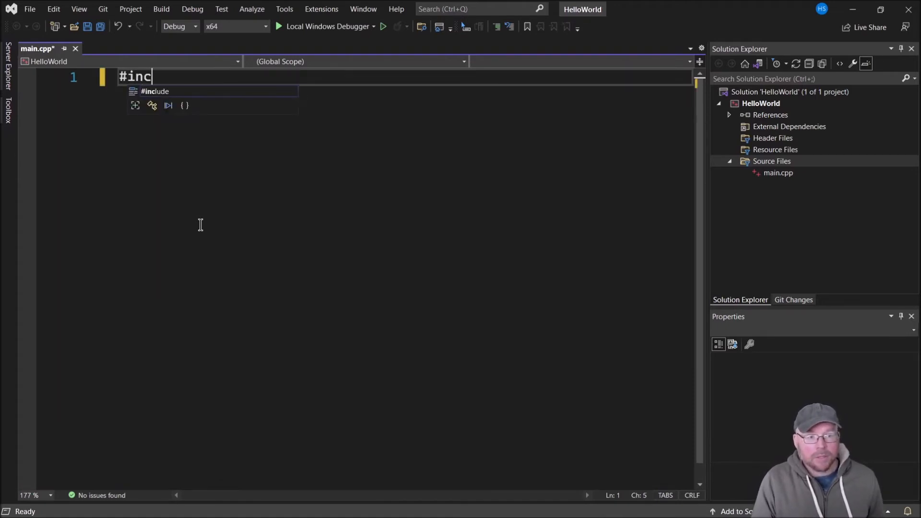
type("lude <io>")
type("using")
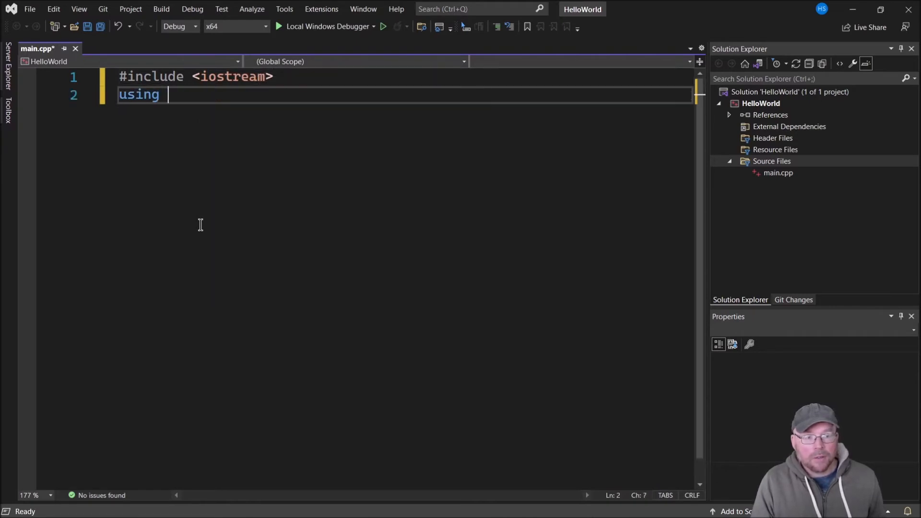
type("namespace std;")
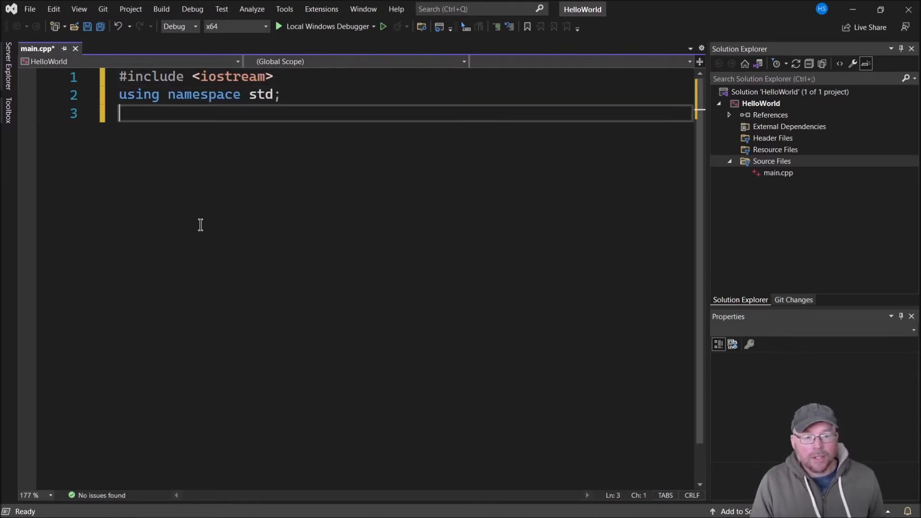
type("int main()")
type("{")
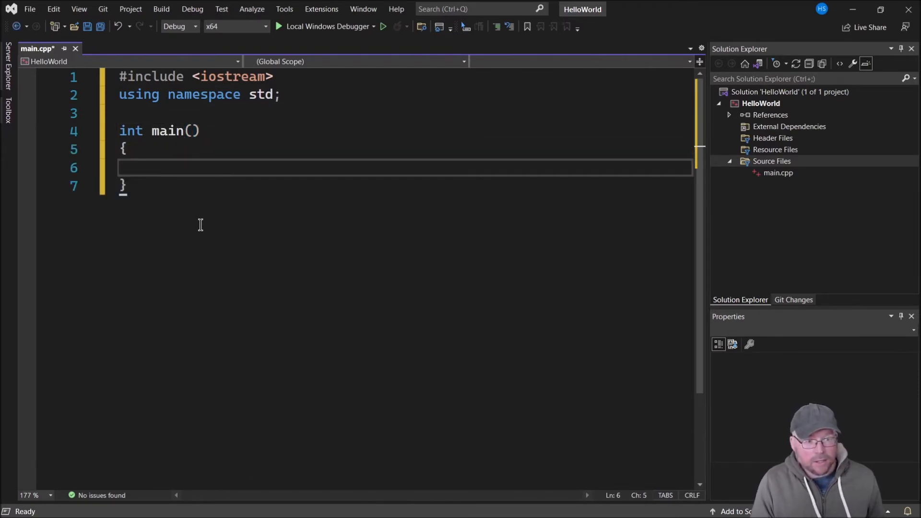
type("return 0;")
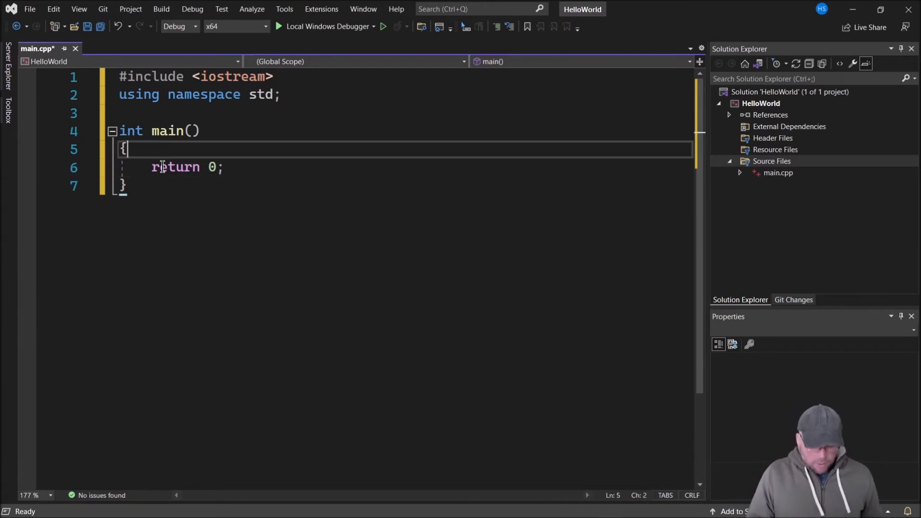
Add a cout statement printing "Hello, world!" inside main
type("cout")
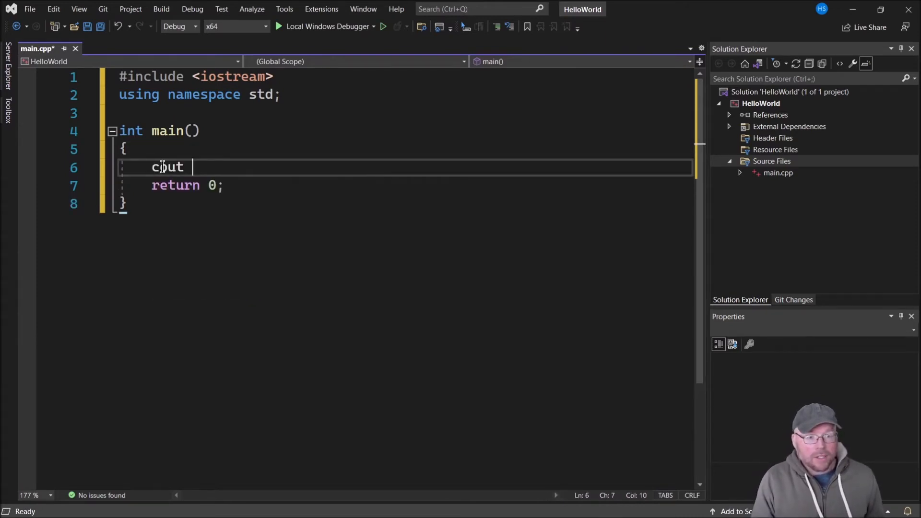
type("<< \"He\"")
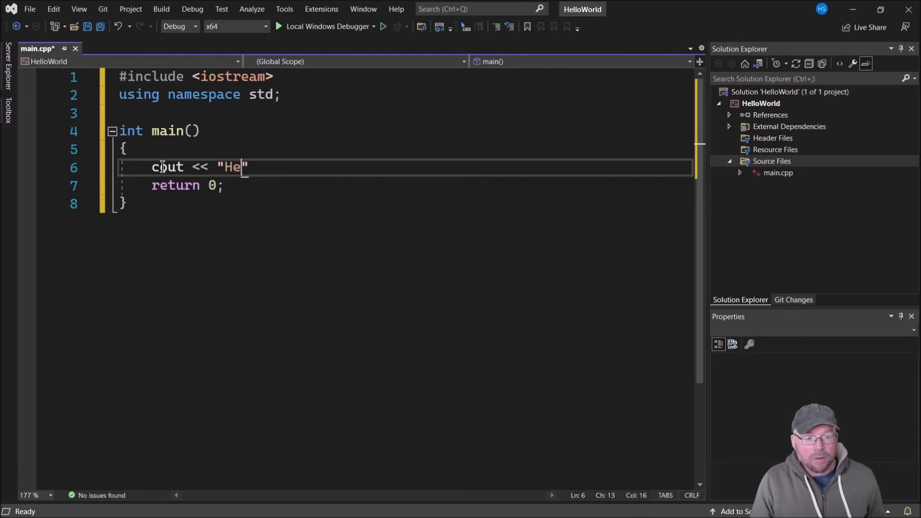
type("llo, world!")
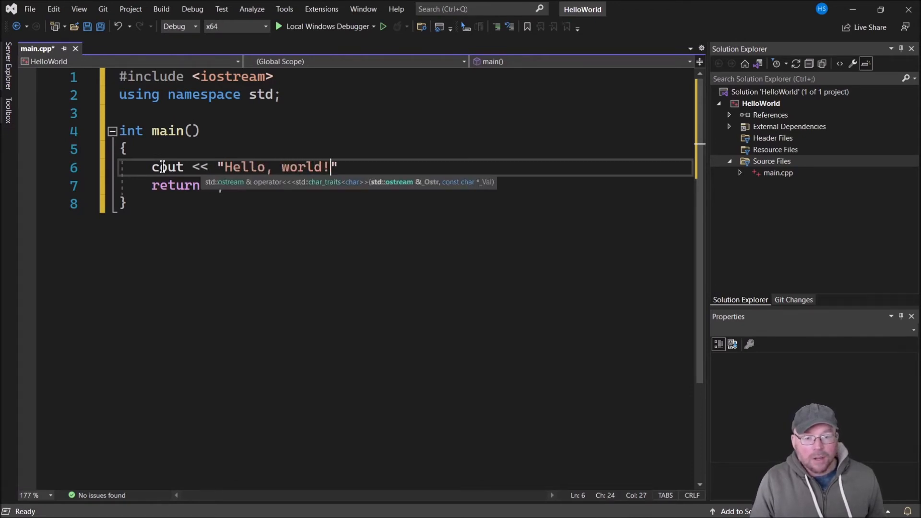
type(";")
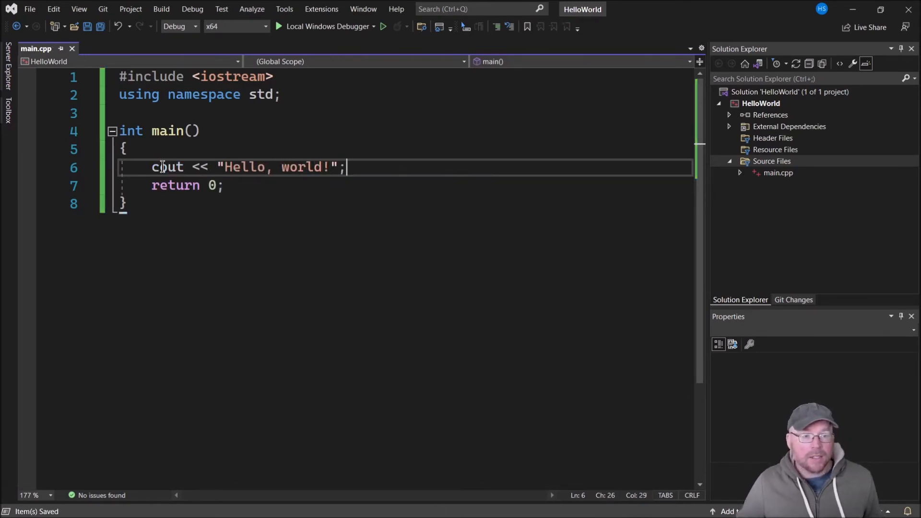
mouse_move(543, 309)
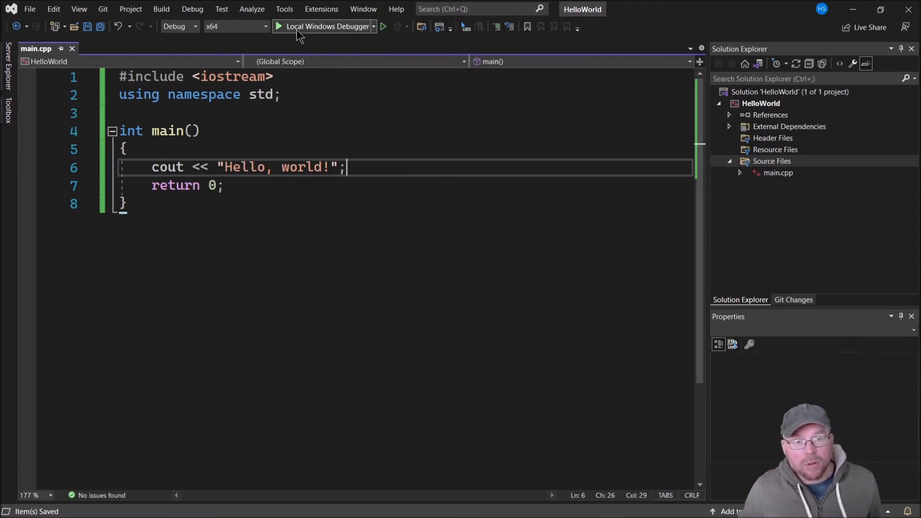
mouse_move(326, 26)
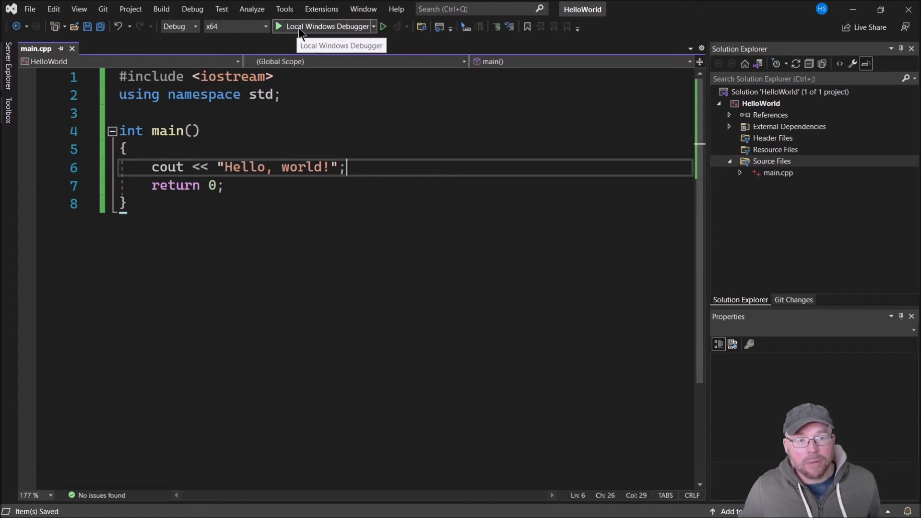
mouse_move(334, 31)
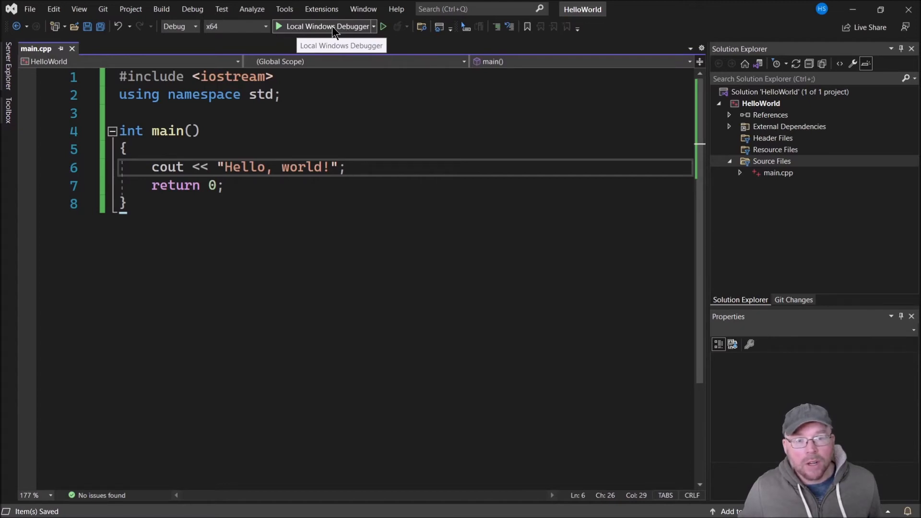
Run the program with Local Windows Debugger, then dismiss the console showing Hello, world!
left_click(326, 26)
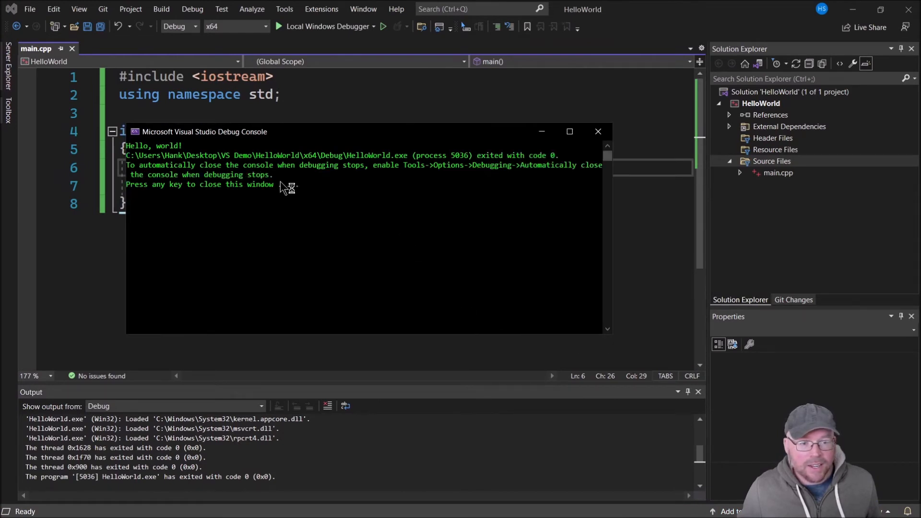
mouse_move(191, 149)
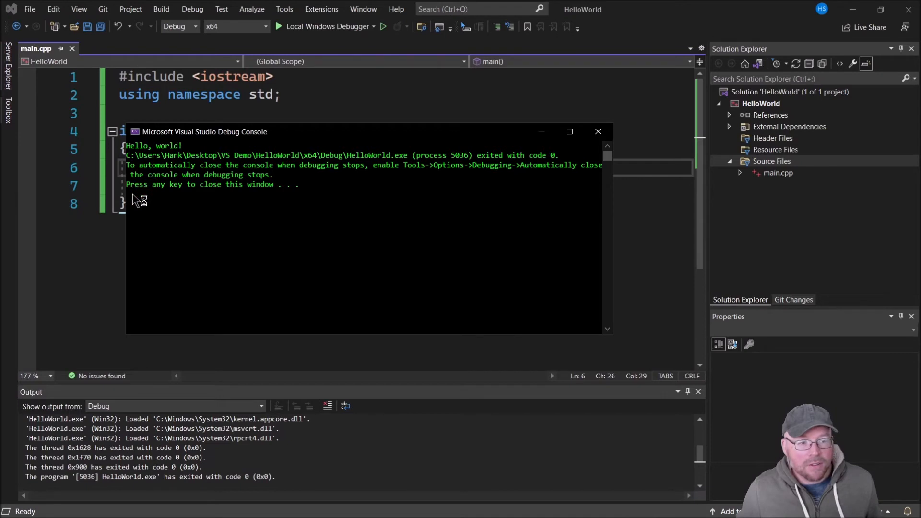
mouse_move(496, 155)
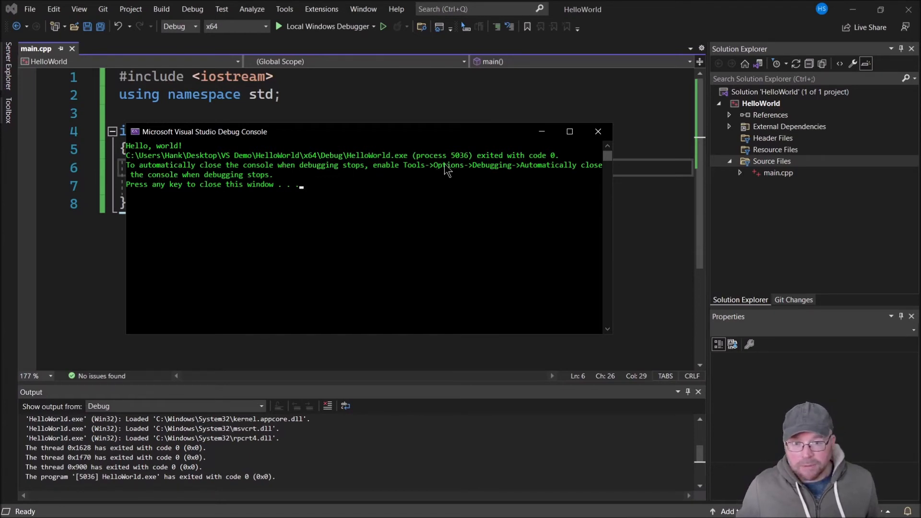
mouse_move(393, 236)
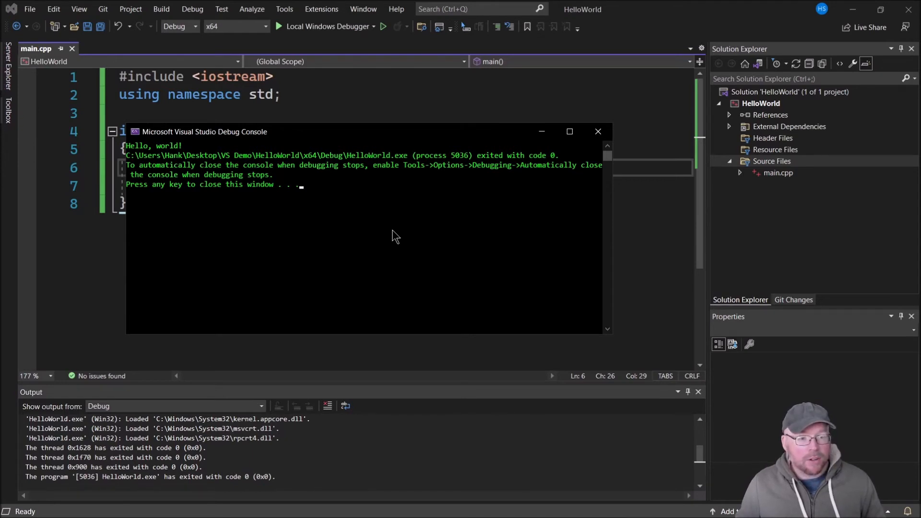
key("enter")
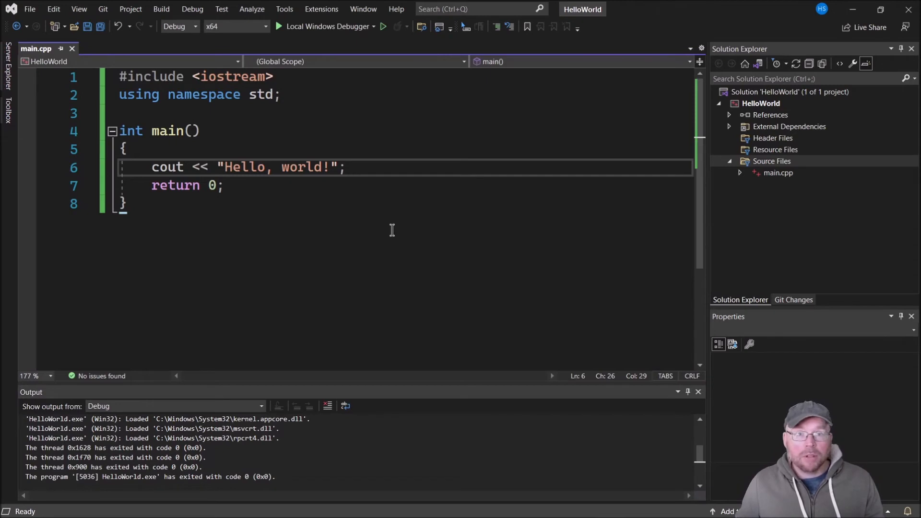
mouse_move(416, 223)
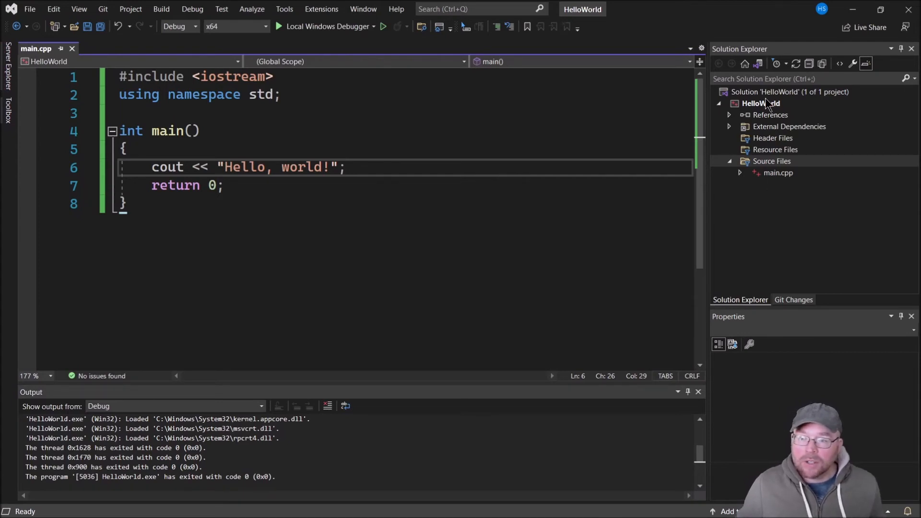
Open the HelloWorld solution's folder in File Explorer from its context menu
left_click(759, 103)
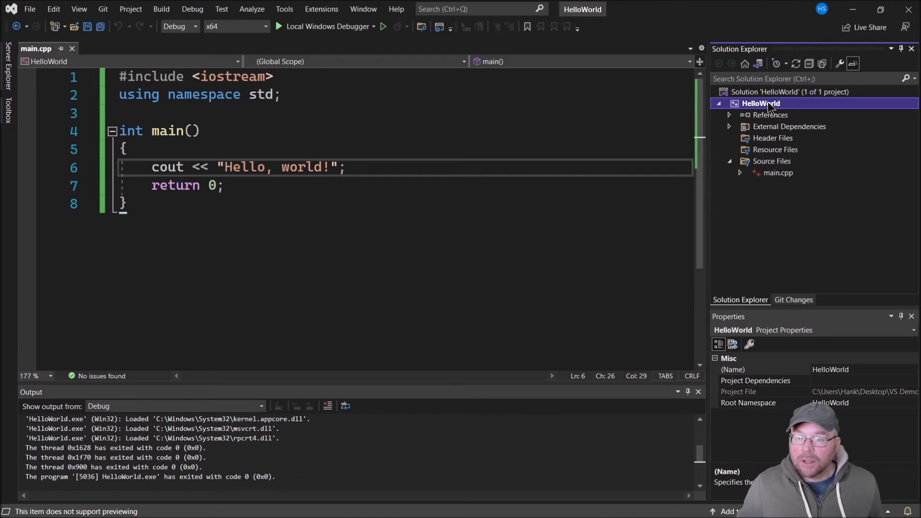
left_click(789, 91)
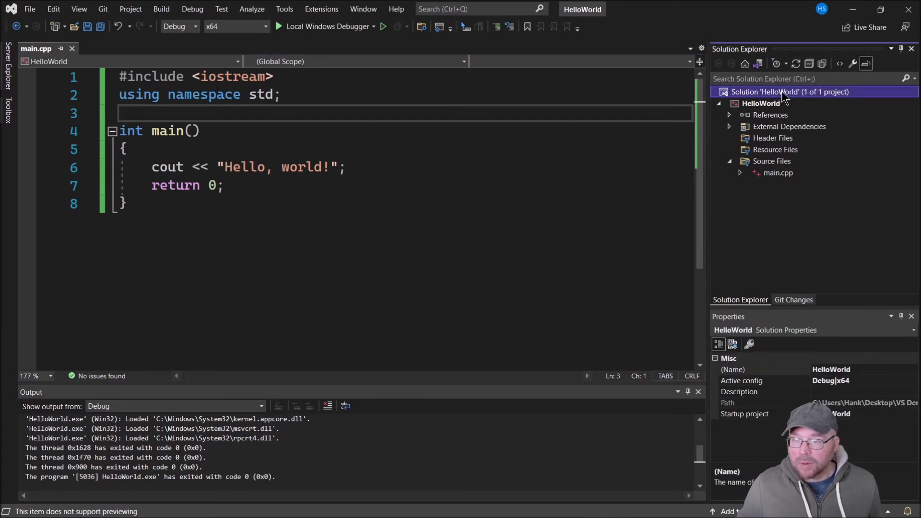
right_click(788, 92)
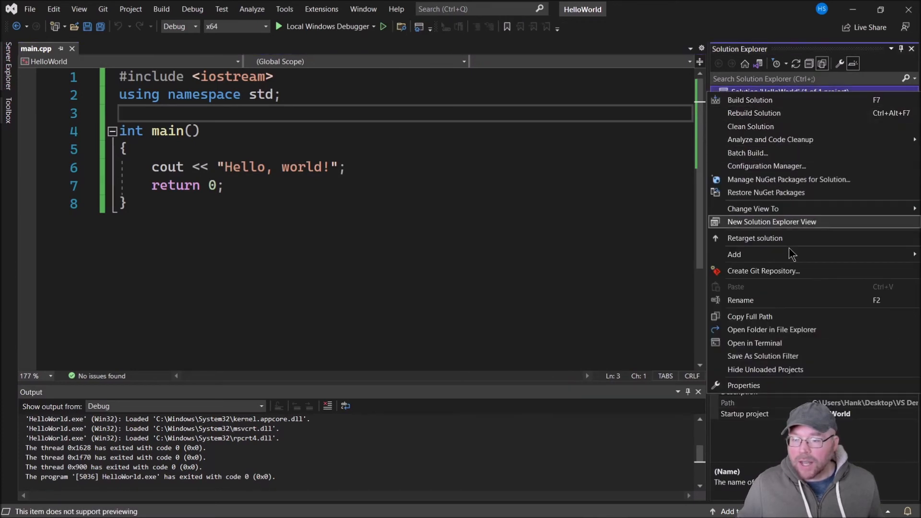
mouse_move(758, 329)
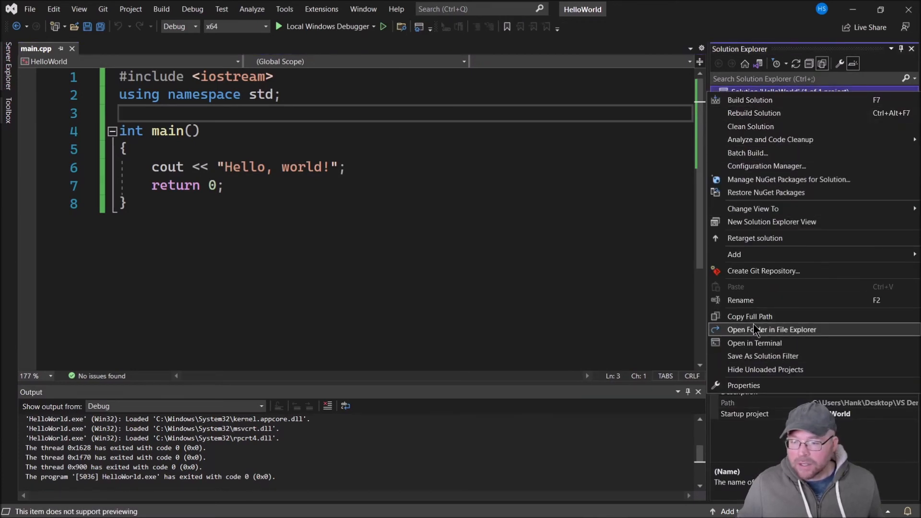
mouse_move(791, 333)
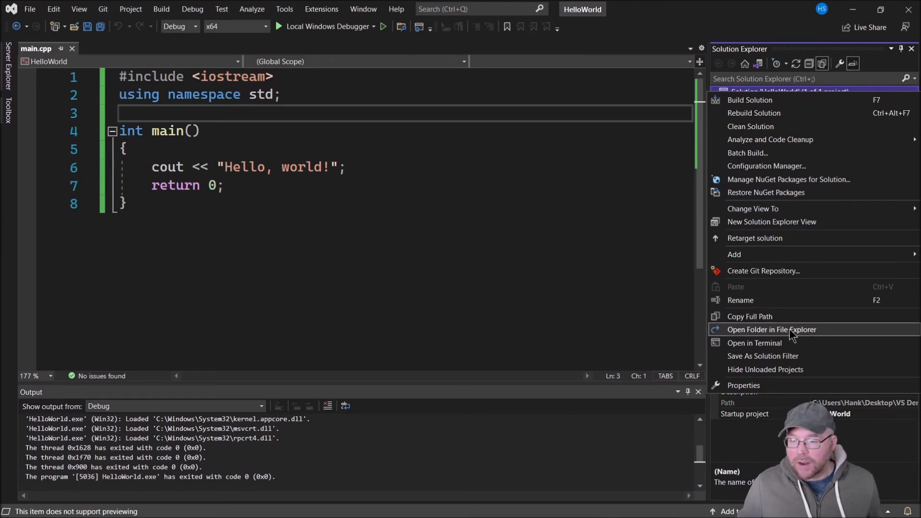
left_click(771, 329)
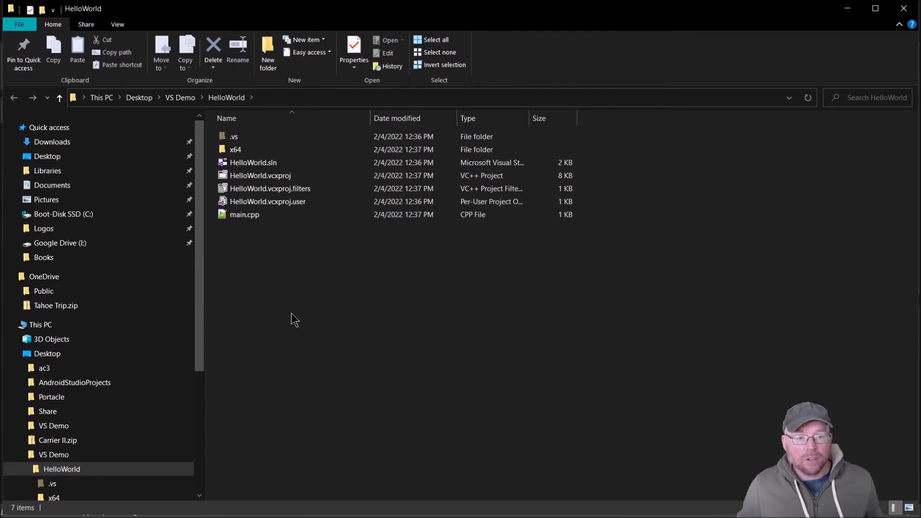
mouse_move(316, 344)
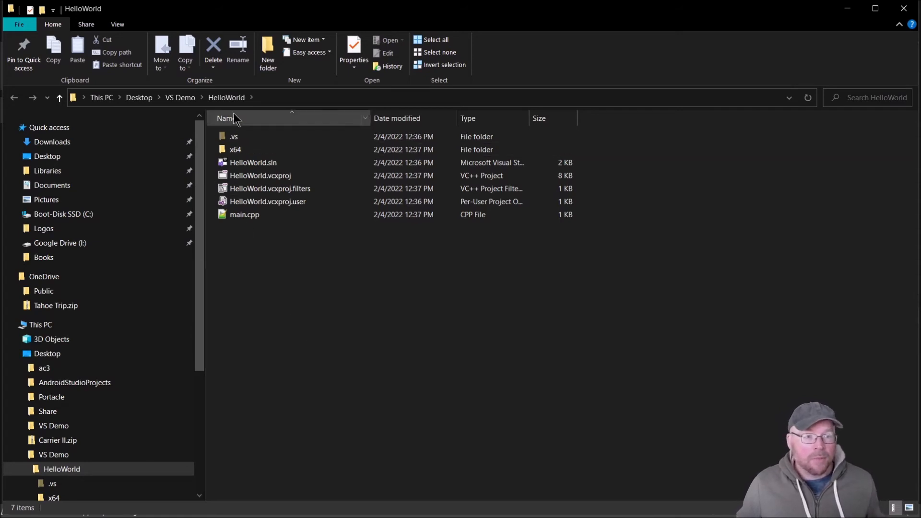
mouse_move(180, 98)
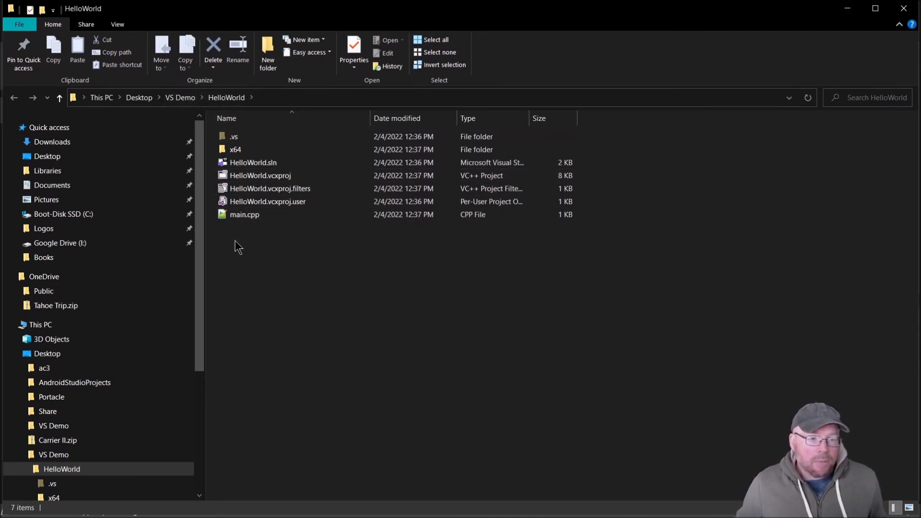
mouse_move(277, 272)
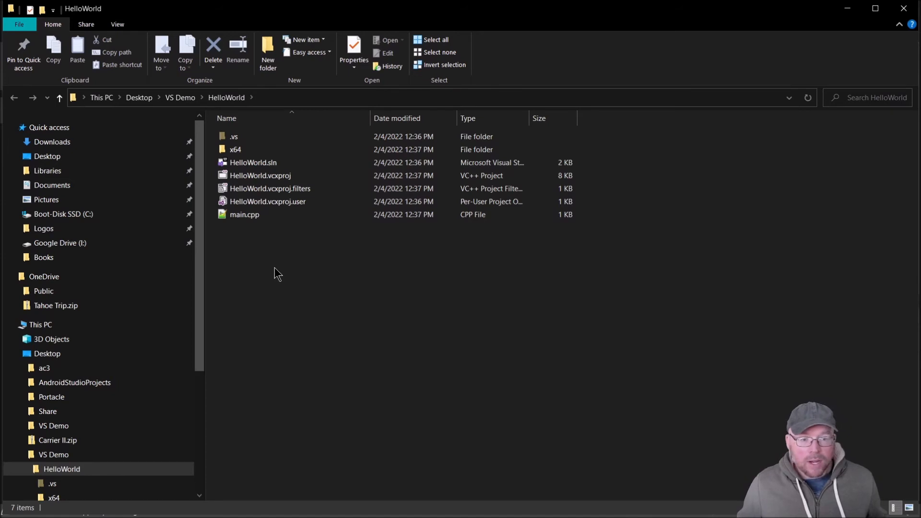
Select main.cpp in the HelloWorld folder and show its context menu
left_click(244, 215)
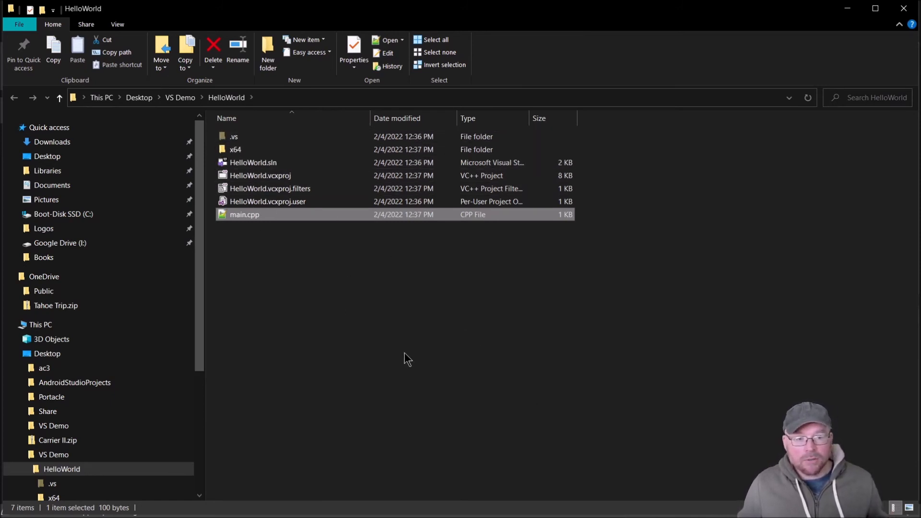
mouse_move(245, 222)
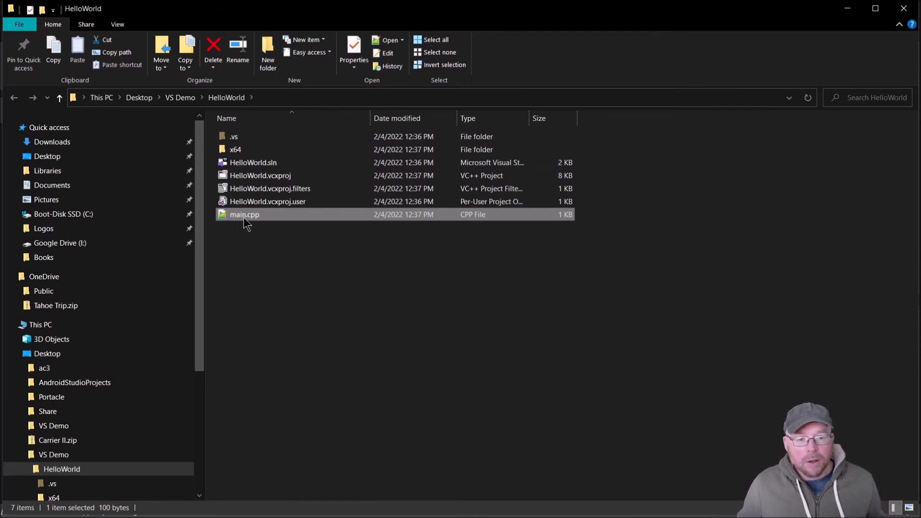
mouse_move(244, 215)
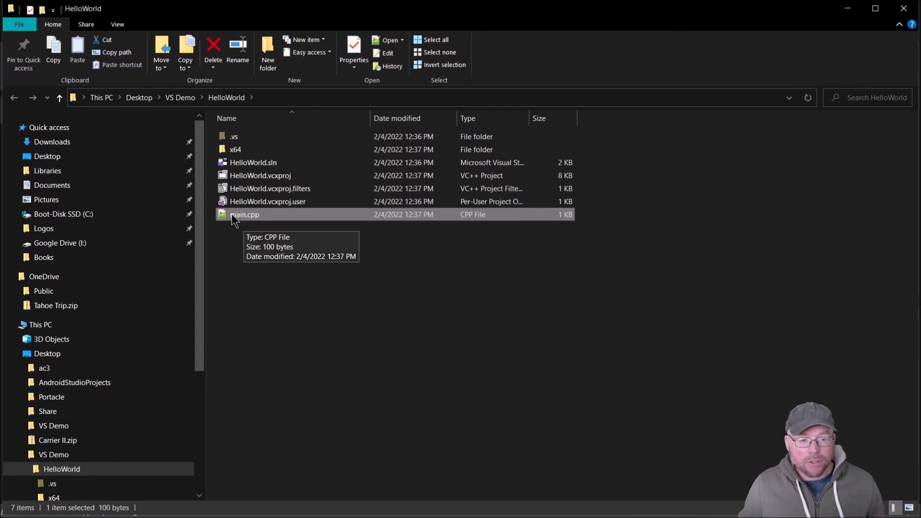
left_click(238, 59)
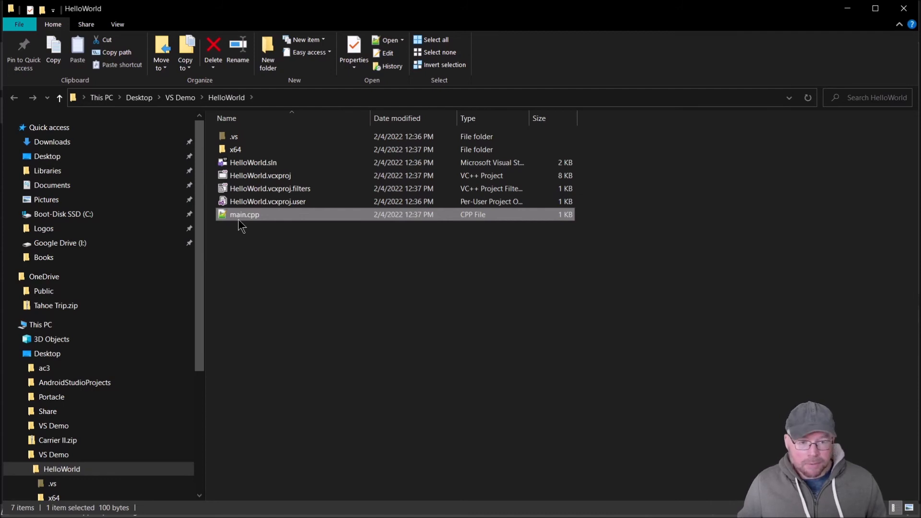
right_click(243, 215)
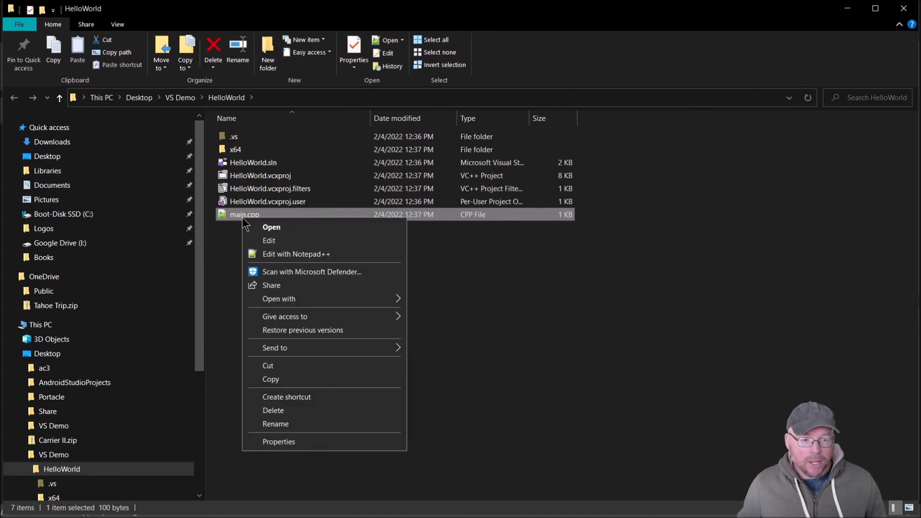
left_click(280, 298)
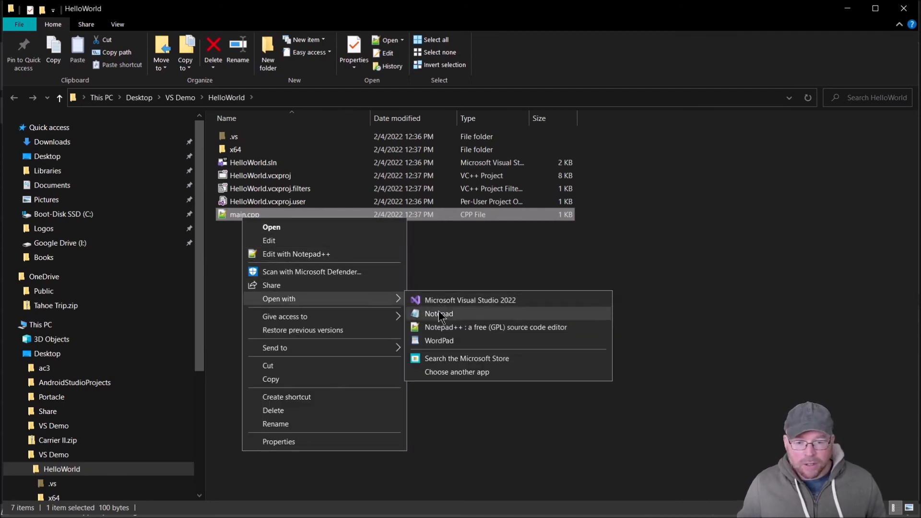
left_click(438, 313)
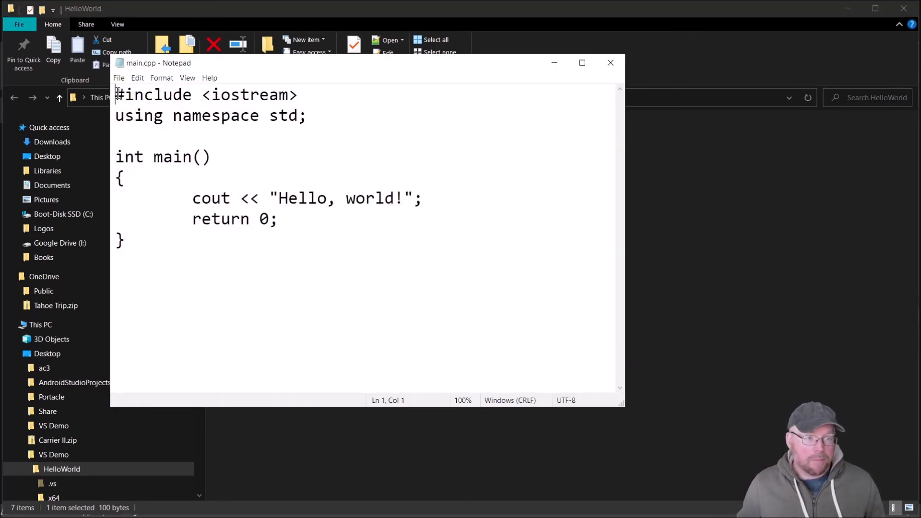
key("ctrl+a")
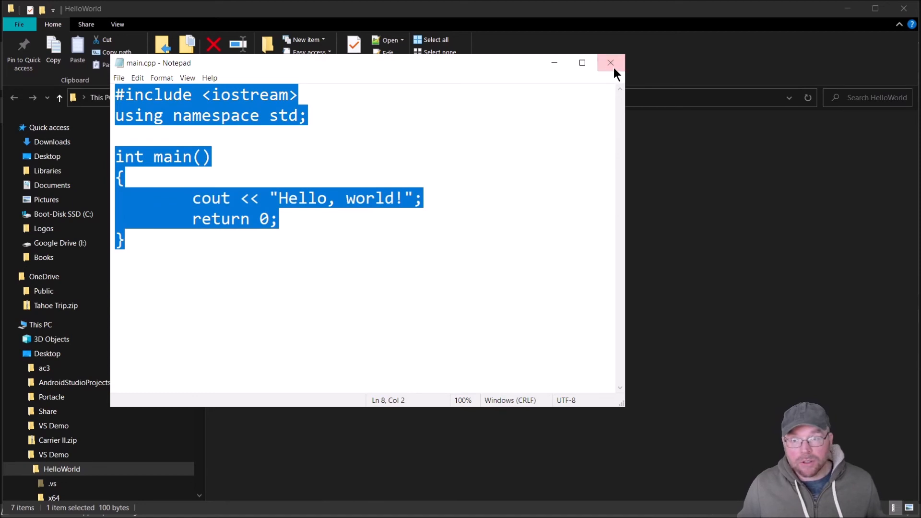
left_click(610, 63)
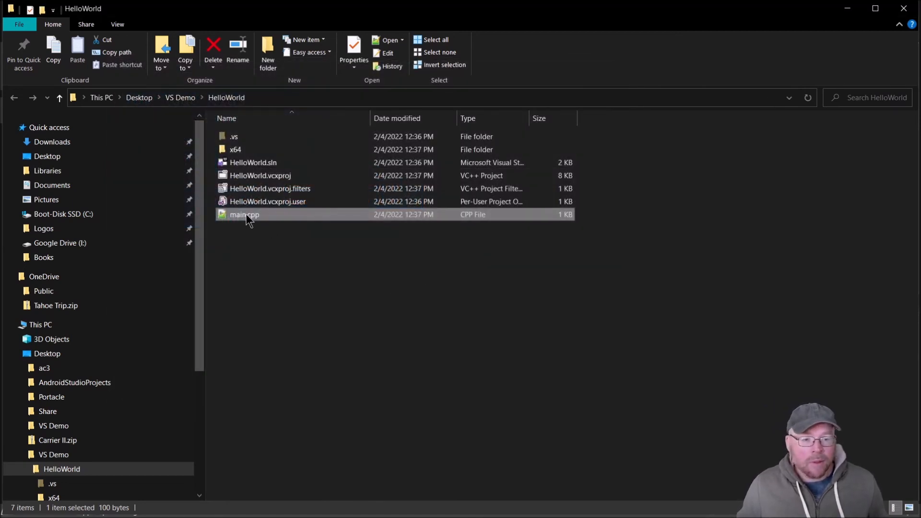
mouse_move(245, 220)
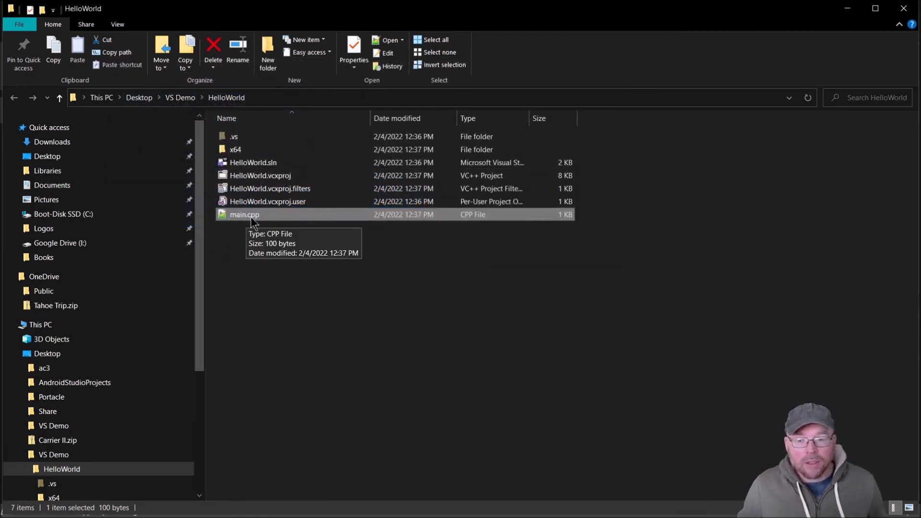
left_click(288, 288)
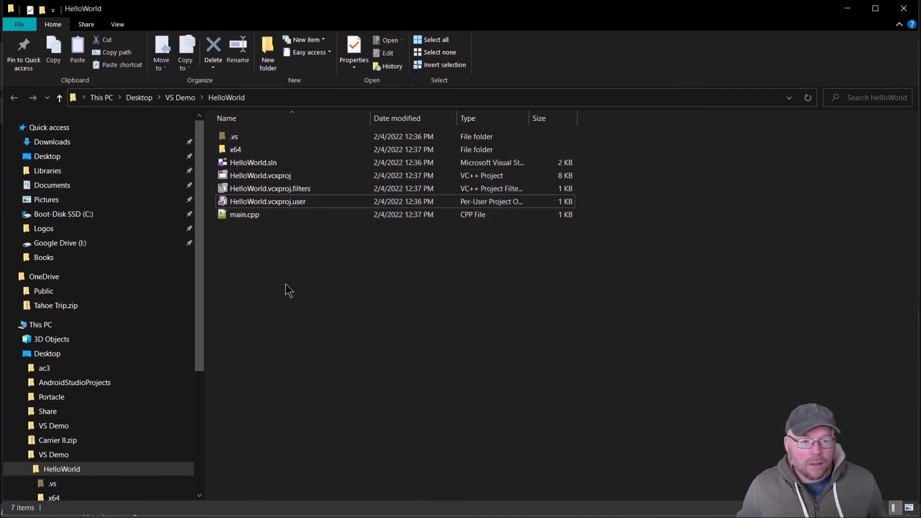
right_click(267, 201)
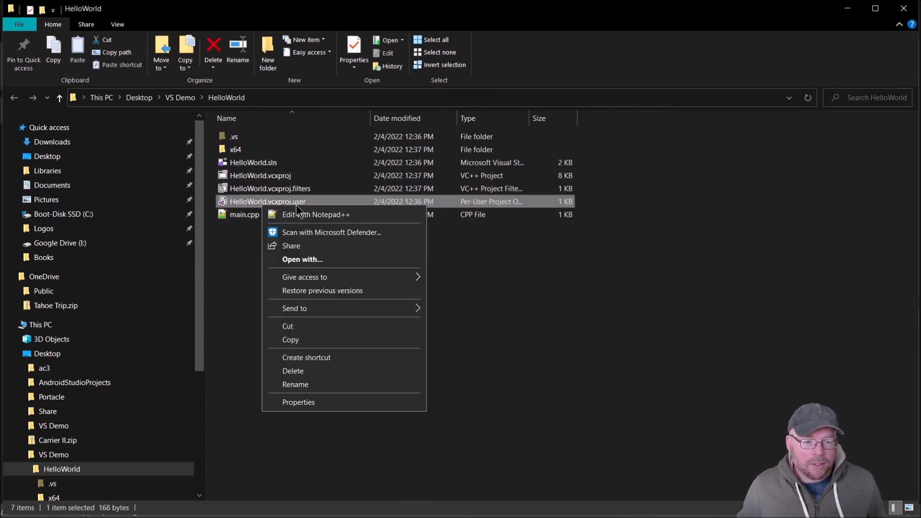
mouse_move(331, 218)
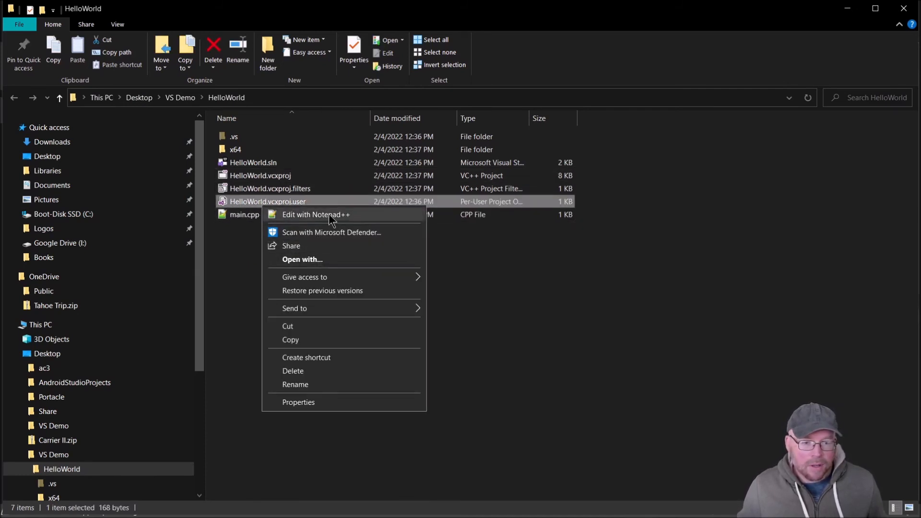
left_click(315, 214)
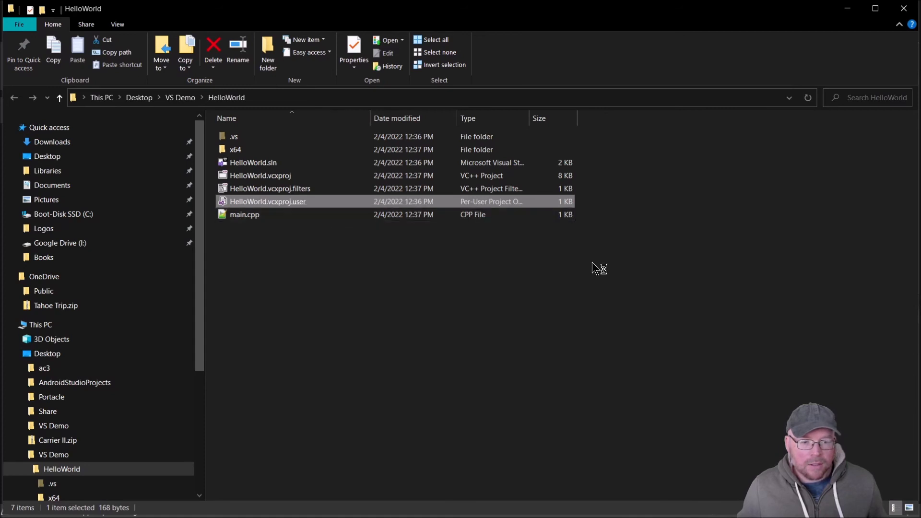
double_click(267, 201)
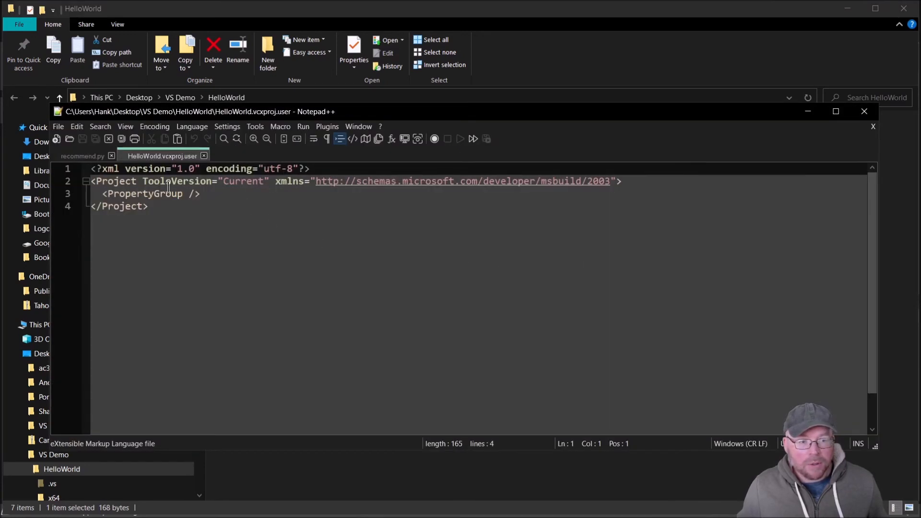
mouse_move(454, 343)
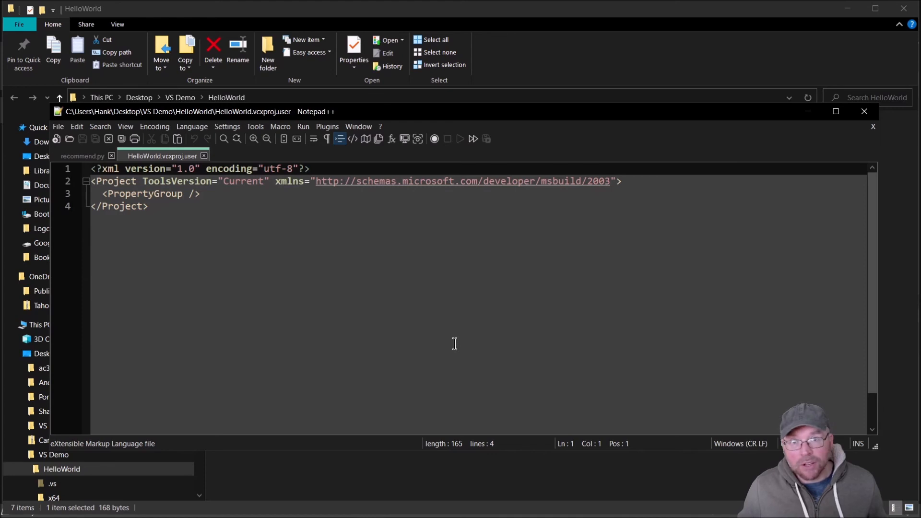
mouse_move(863, 111)
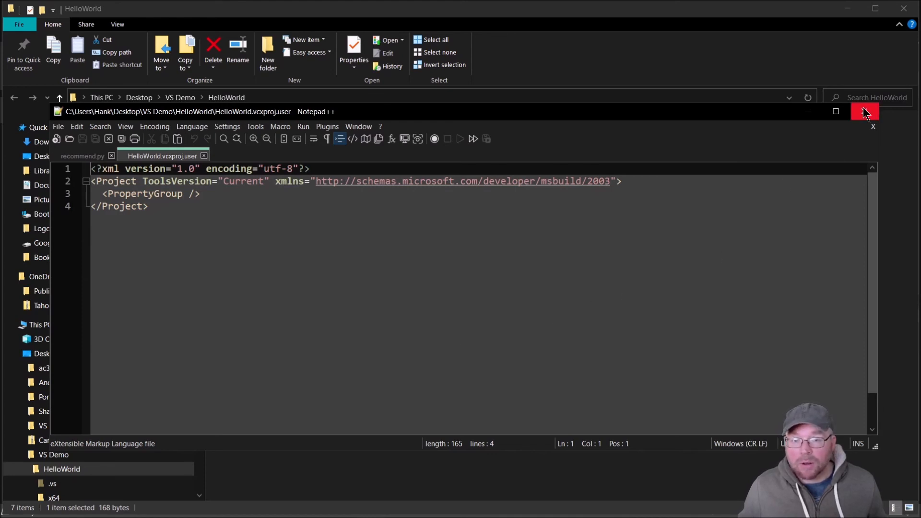
left_click(863, 112)
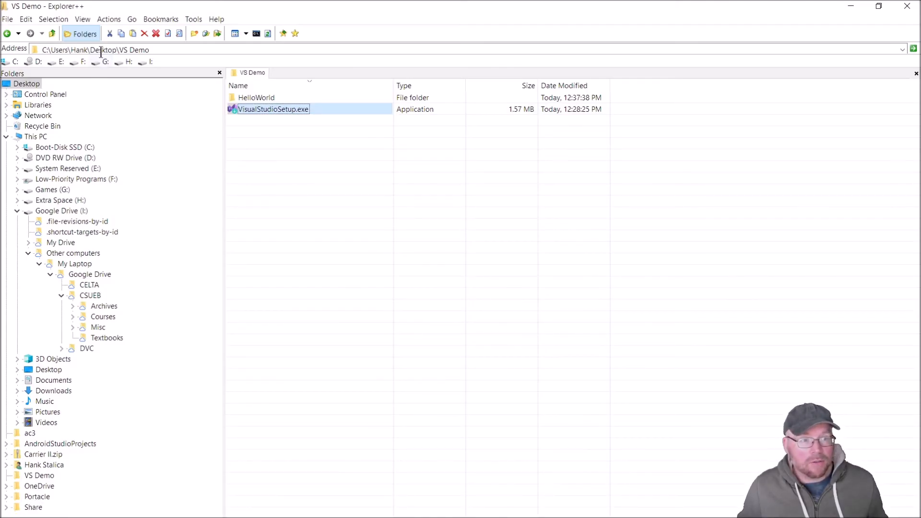
mouse_move(256, 97)
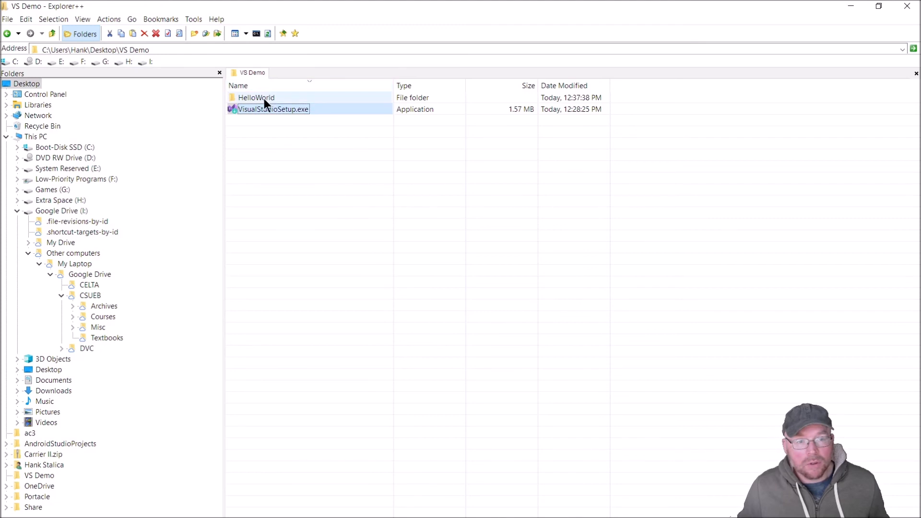
Open the HelloWorld folder in Explorer++ and bring up main.cpp's context menu
double_click(256, 97)
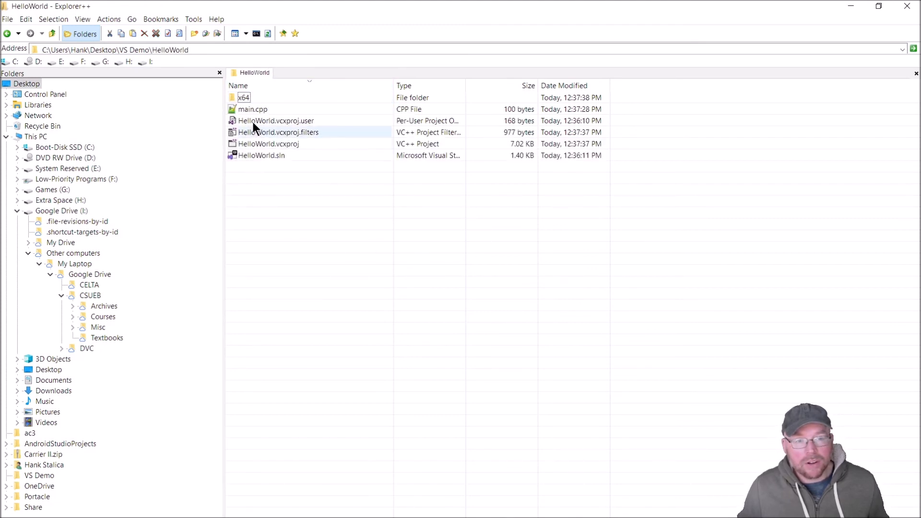
left_click(253, 109)
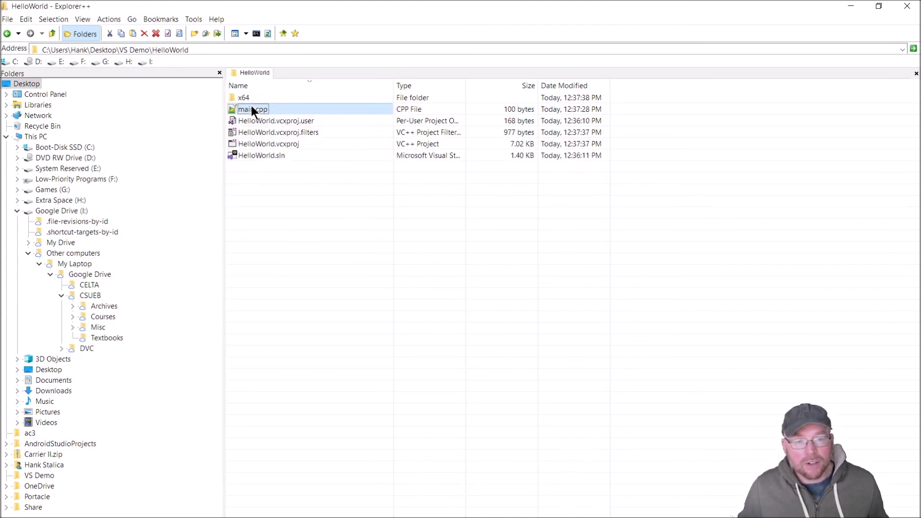
right_click(253, 109)
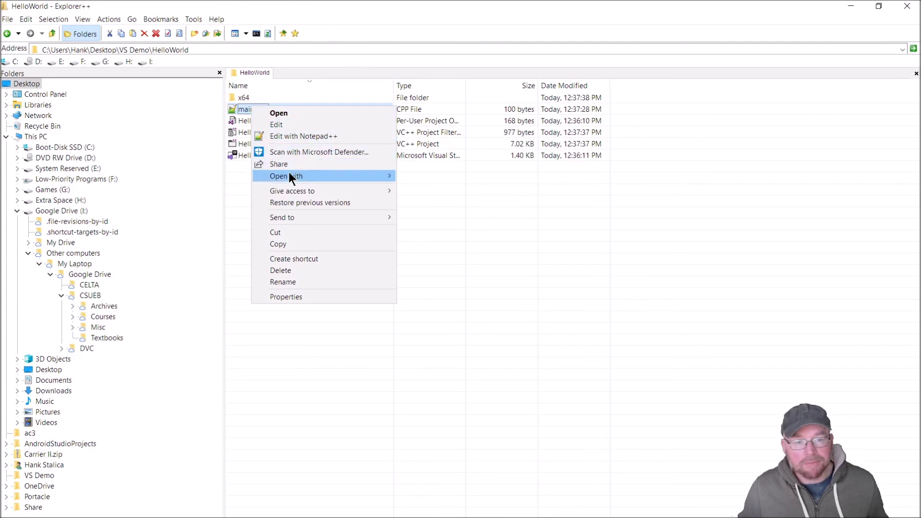